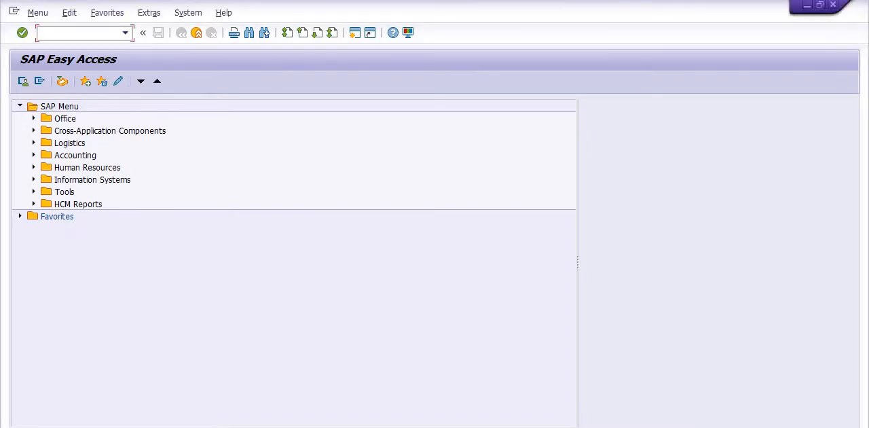
# - Launch transaction zps_systemstatus to reach the WBS element status report selection screen
pyautogui.write('zps_sys')
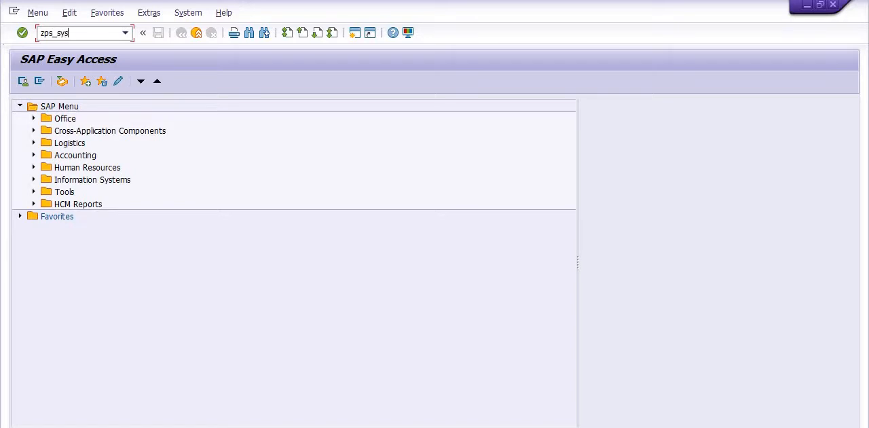
pyautogui.write('temstatus')
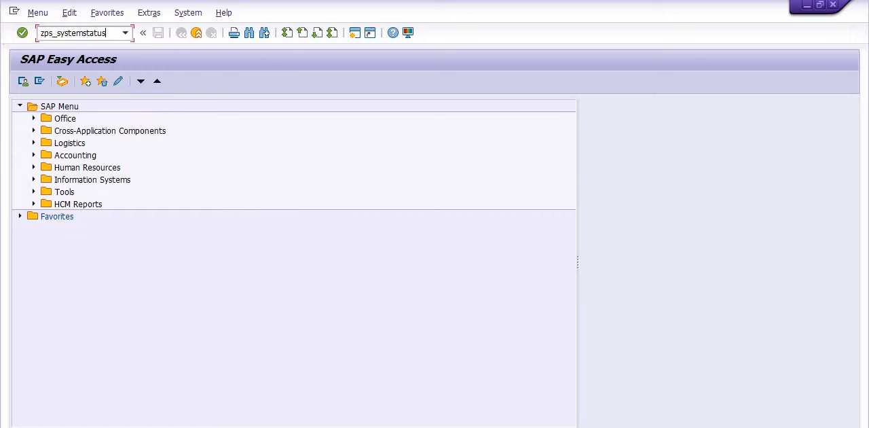
pyautogui.press('Enter')
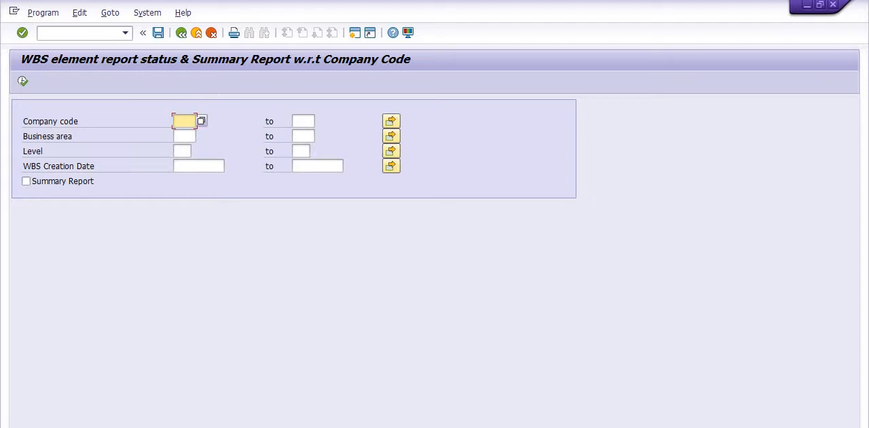
# - Enter company code 1100 and business area 3002, dismissing the auto-logout message
pyautogui.write('1100')
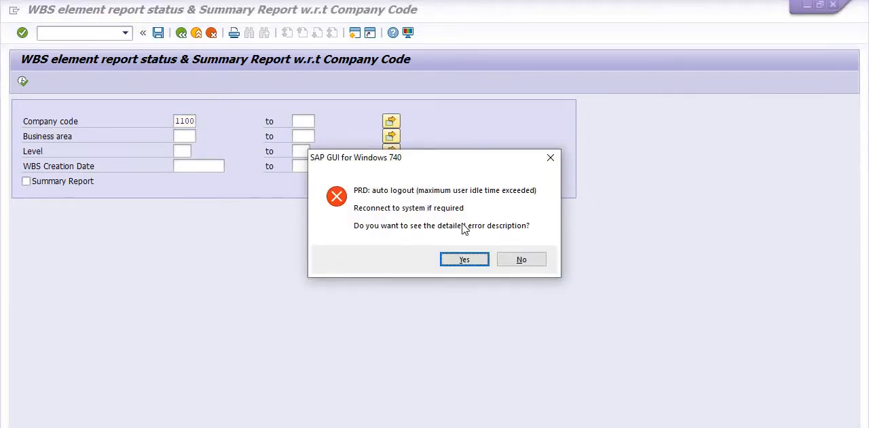
pyautogui.click(521, 258)
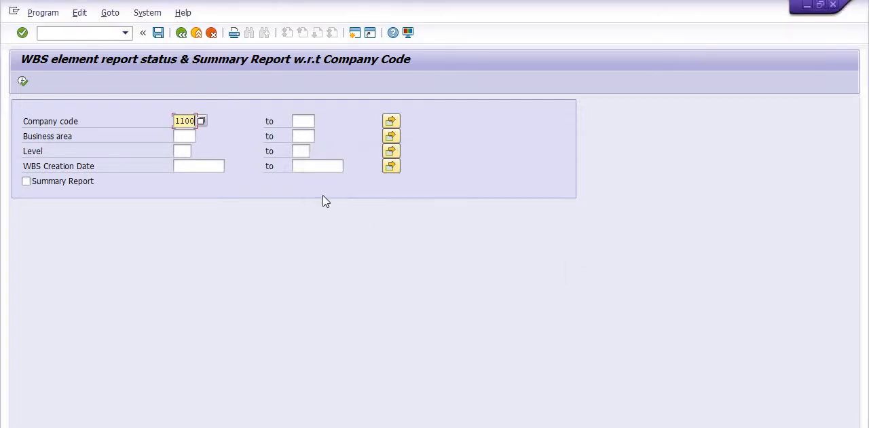
pyautogui.click(184, 136)
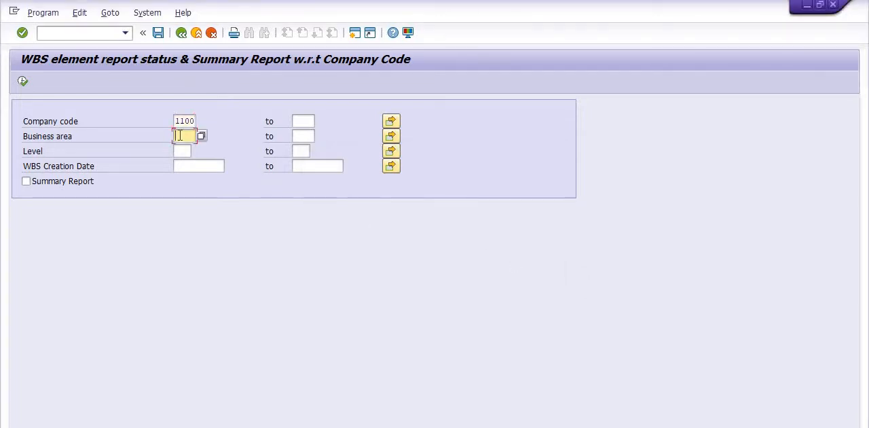
pyautogui.write('3002')
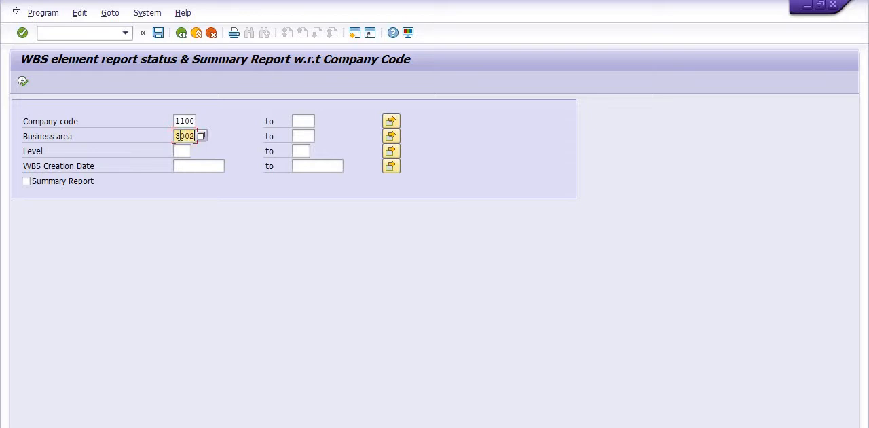
# - Set levels 2 to 99 and WBS creation dates 01.04.2018 to 31.03.2019
pyautogui.click(181, 151)
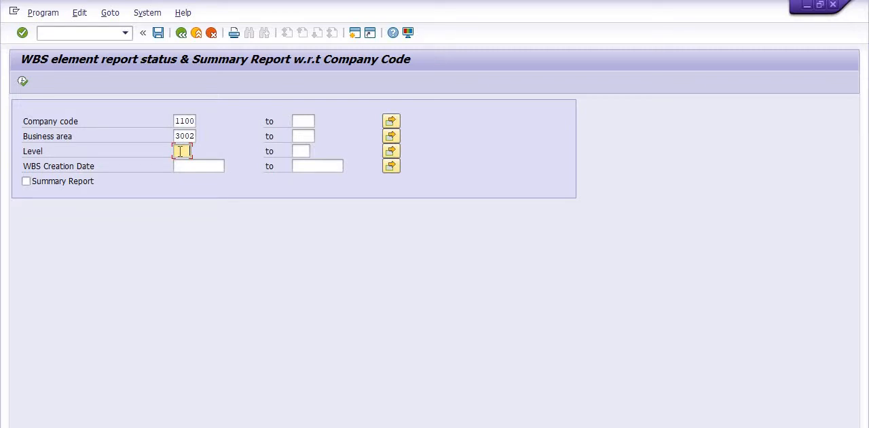
pyautogui.write('2')
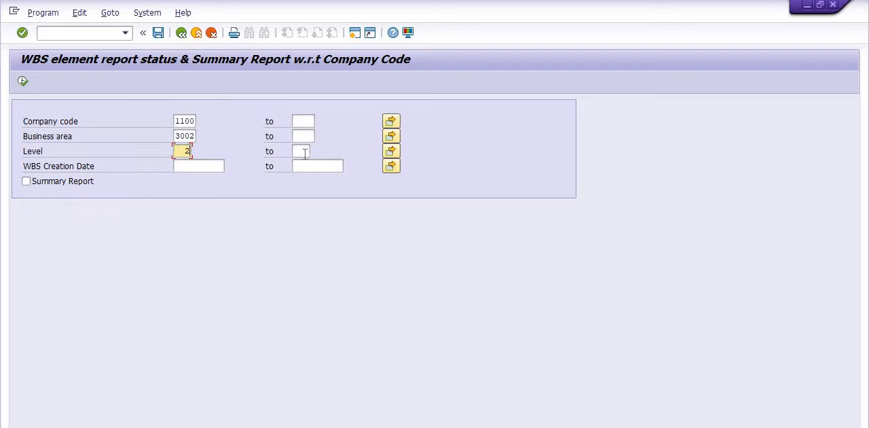
pyautogui.click(302, 151)
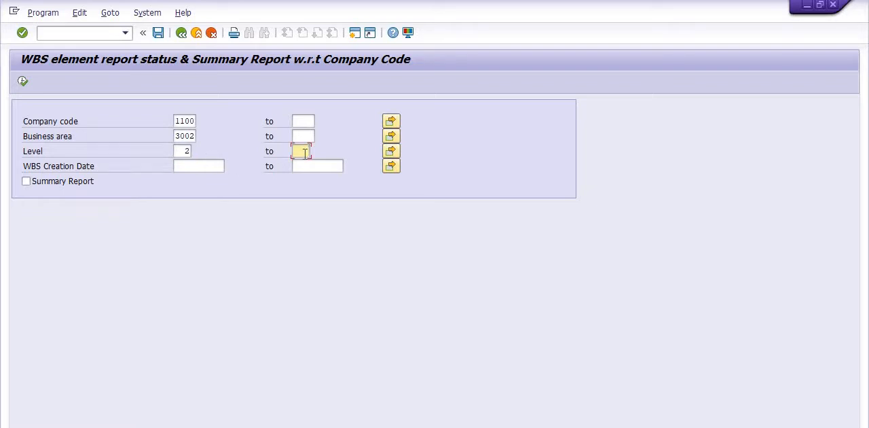
pyautogui.write('99')
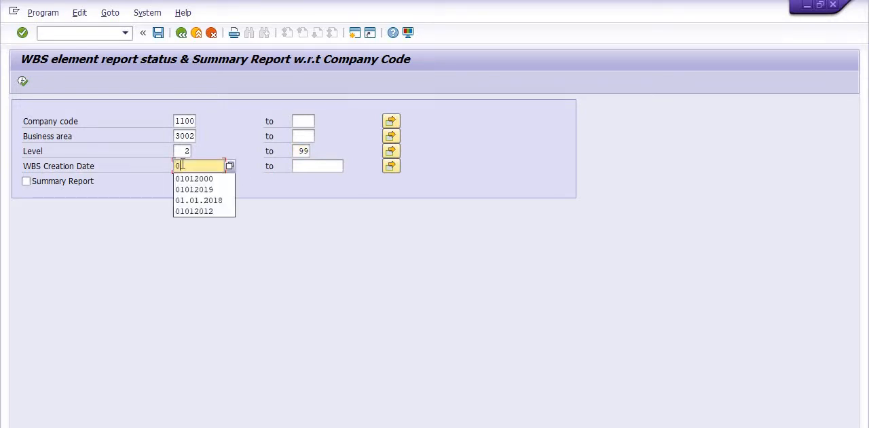
pyautogui.write('1042018')
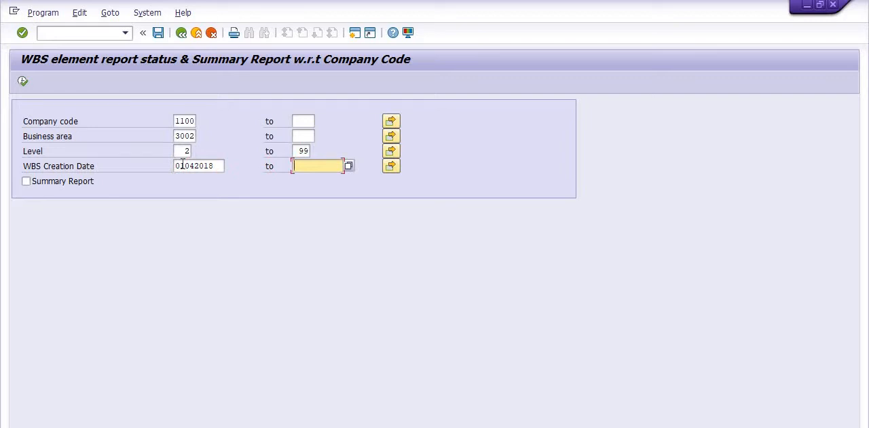
pyautogui.write('3103201')
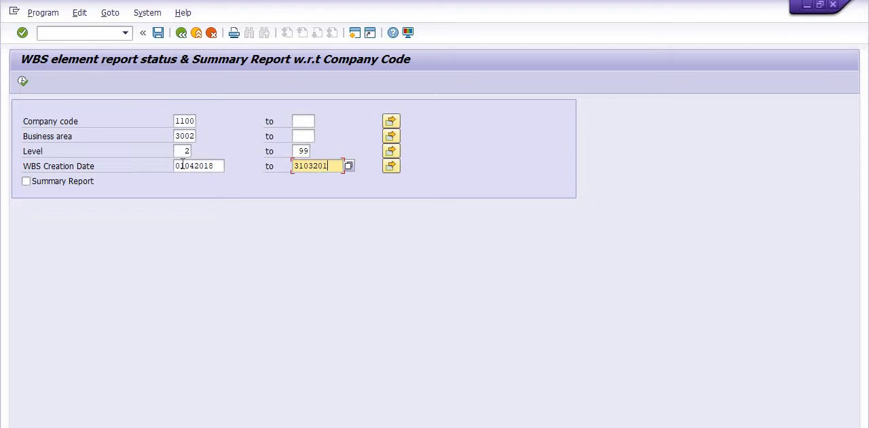
pyautogui.write('9')
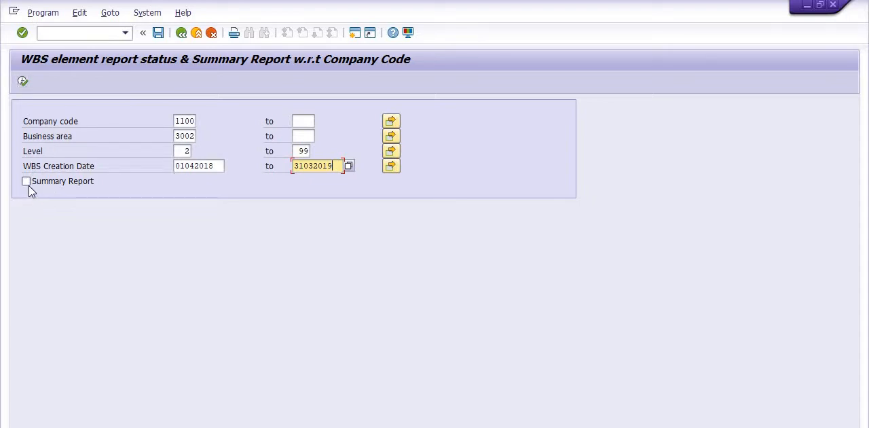
pyautogui.moveTo(38, 196)
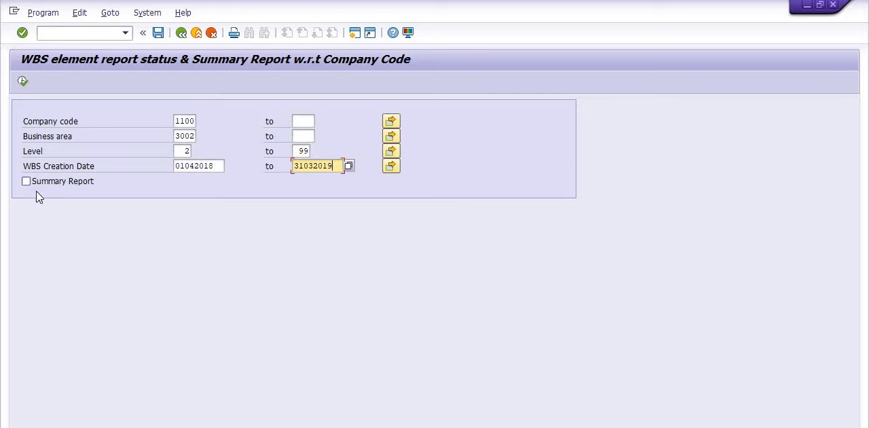
pyautogui.moveTo(287, 236)
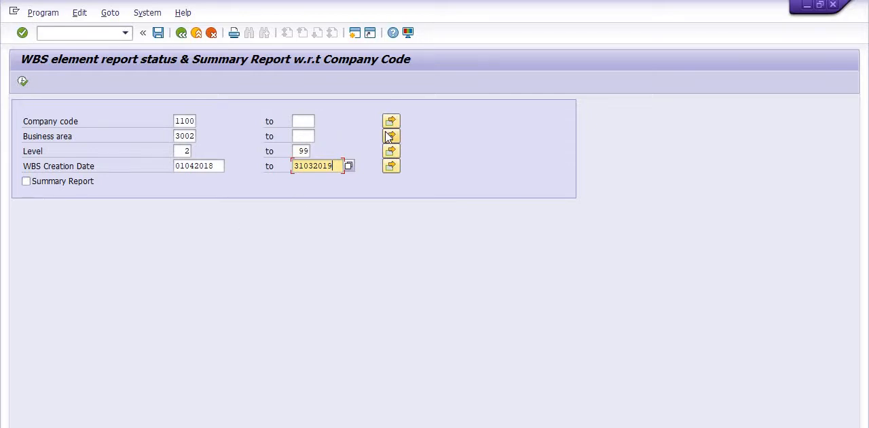
pyautogui.moveTo(402, 134)
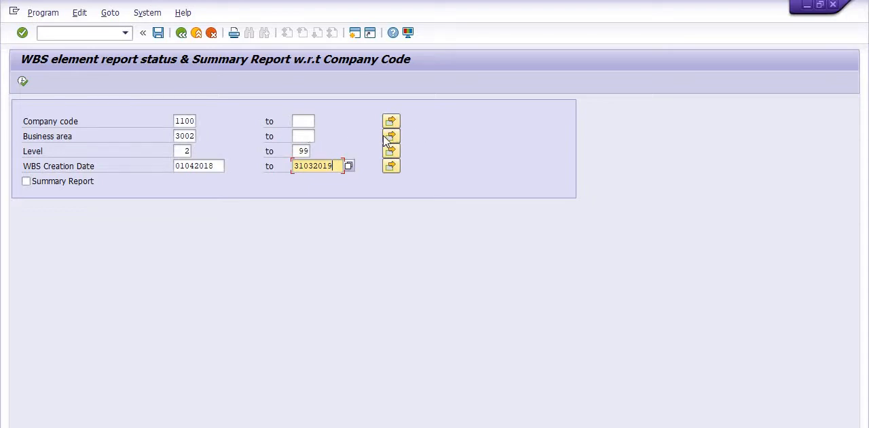
# - Confirm business area 3002 is the only selected value and tick the Summary Report option
pyautogui.click(390, 136)
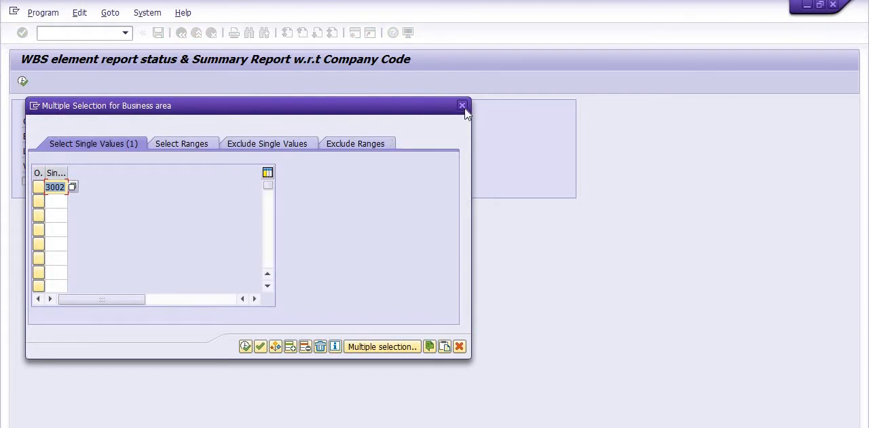
pyautogui.click(463, 106)
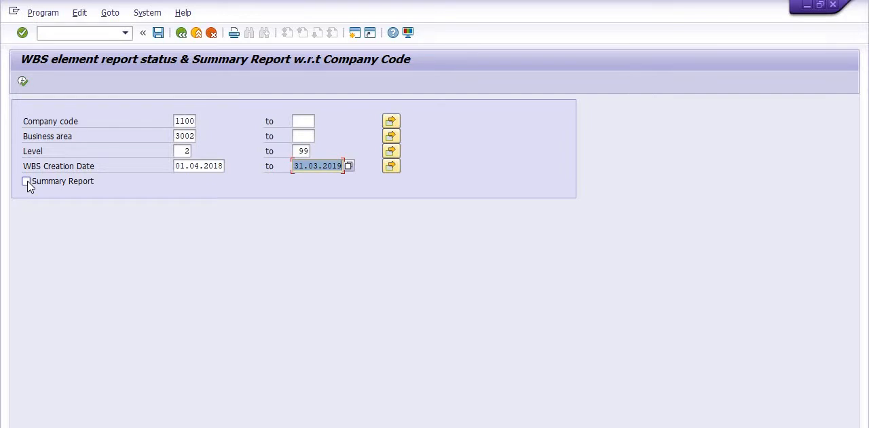
pyautogui.click(25, 181)
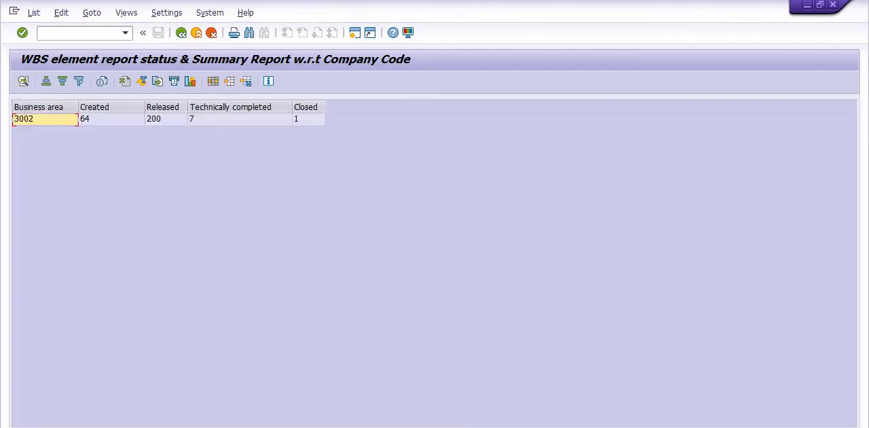
pyautogui.moveTo(244, 272)
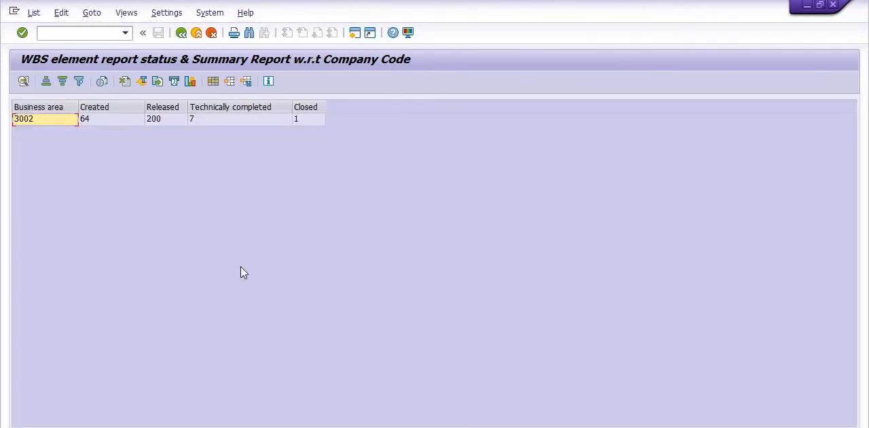
pyautogui.moveTo(94, 369)
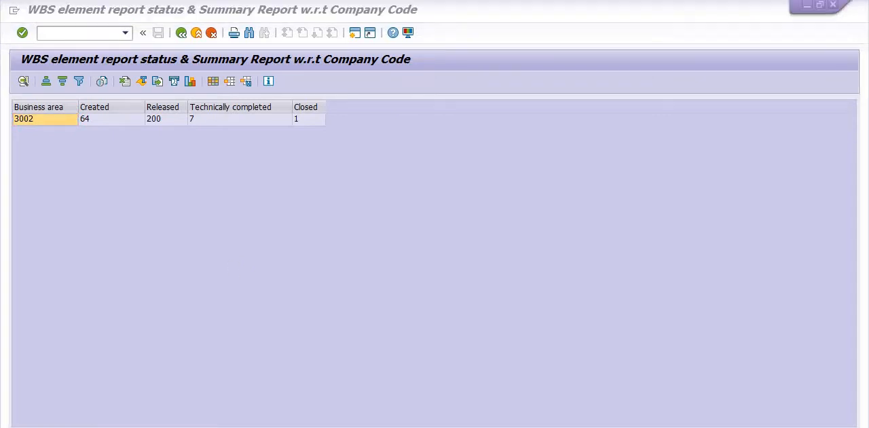
pyautogui.moveTo(85, 99)
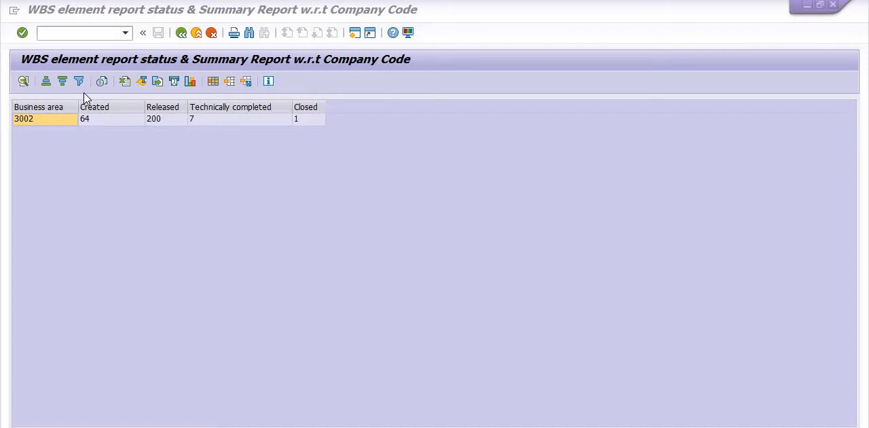
pyautogui.moveTo(74, 122)
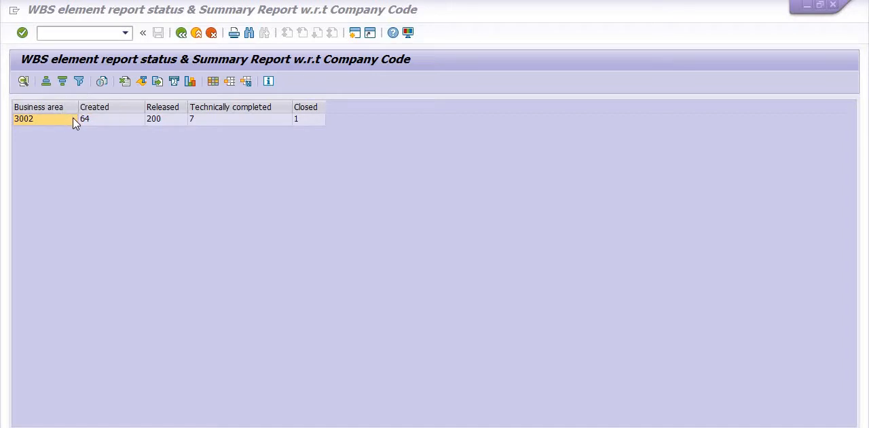
pyautogui.moveTo(96, 131)
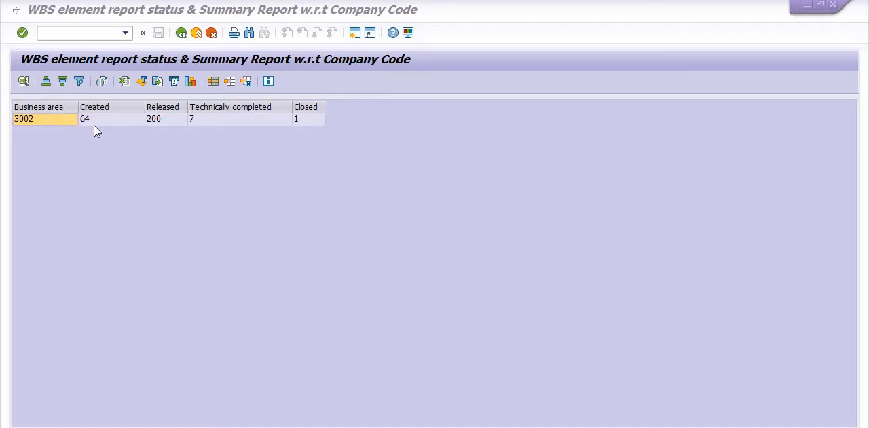
pyautogui.moveTo(82, 129)
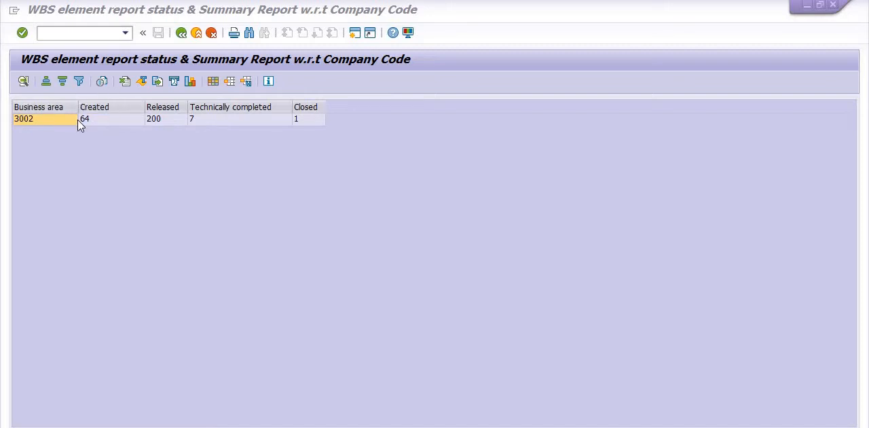
pyautogui.moveTo(99, 135)
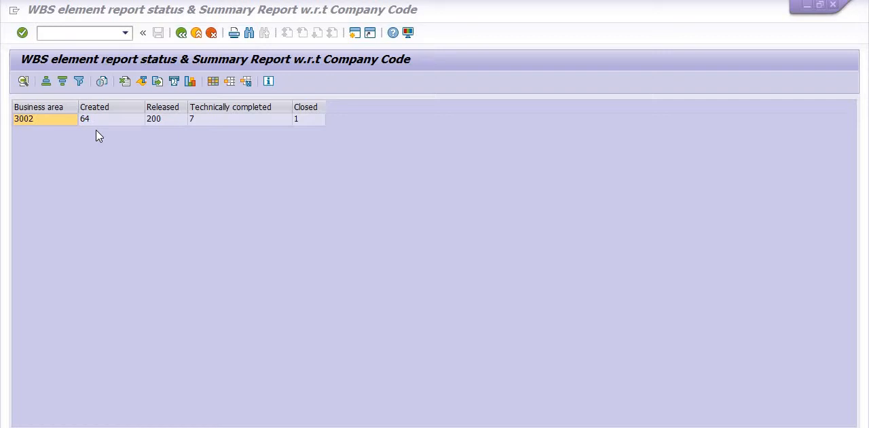
pyautogui.moveTo(171, 128)
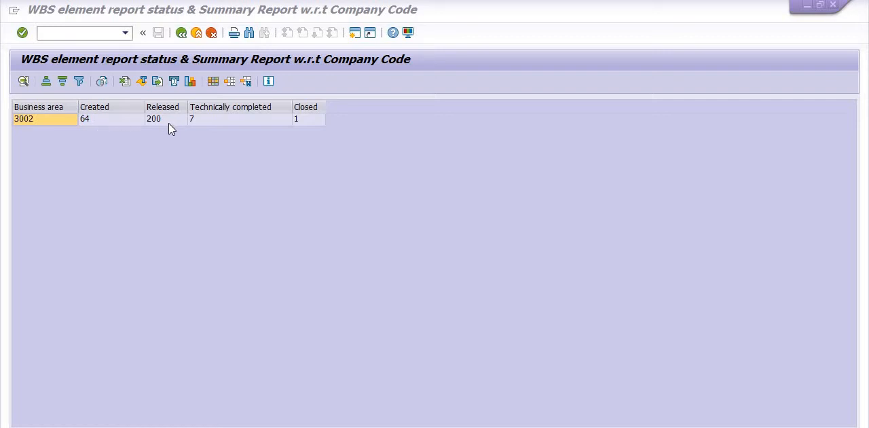
pyautogui.moveTo(143, 127)
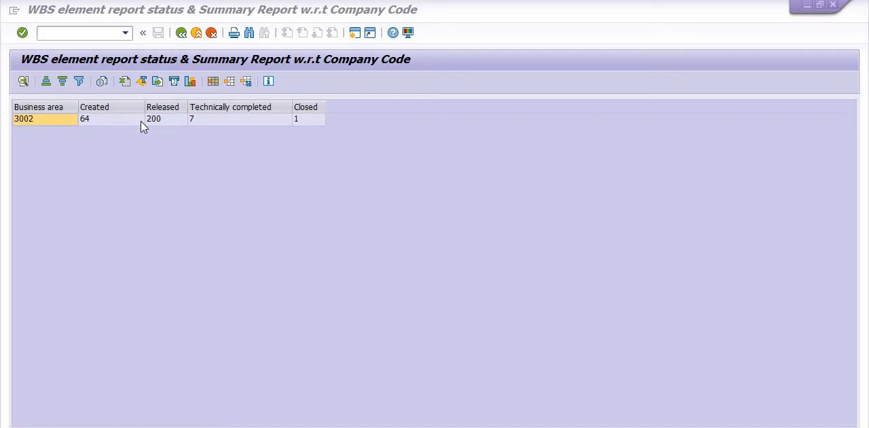
pyautogui.moveTo(209, 128)
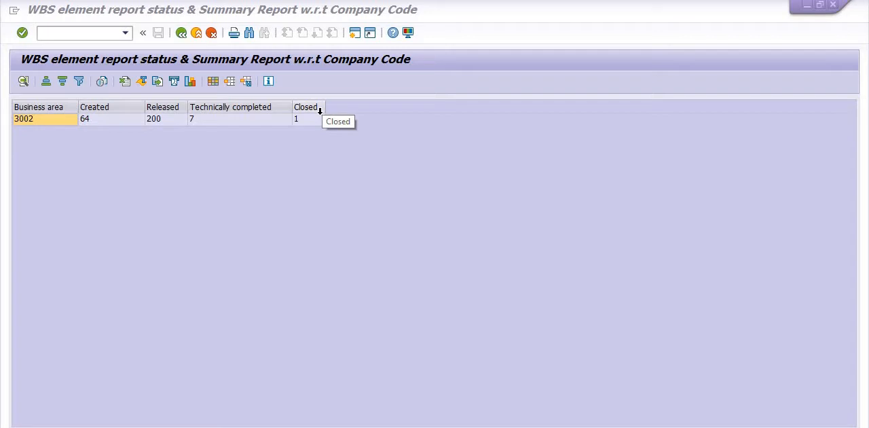
pyautogui.moveTo(188, 130)
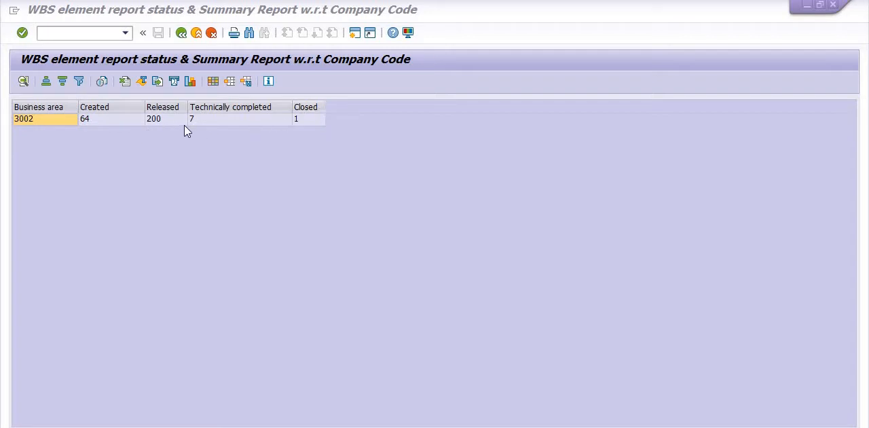
pyautogui.moveTo(296, 141)
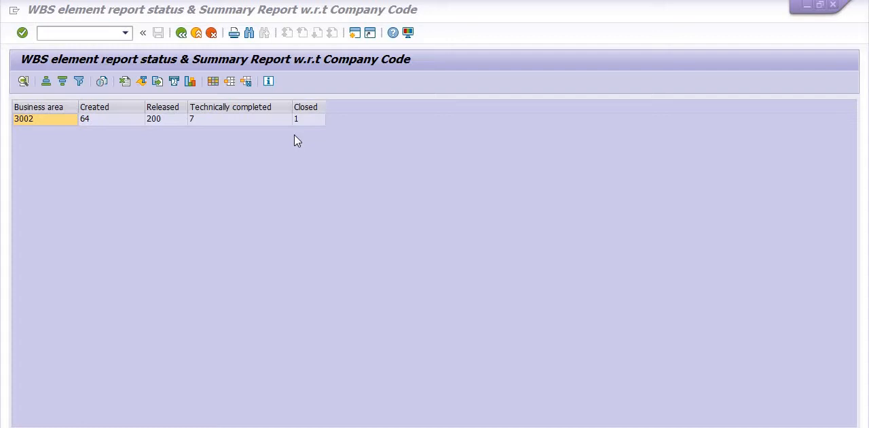
pyautogui.moveTo(310, 138)
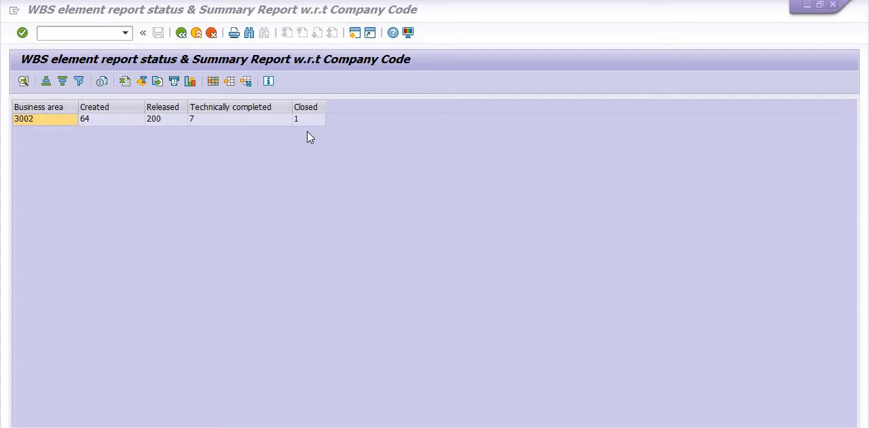
pyautogui.moveTo(93, 126)
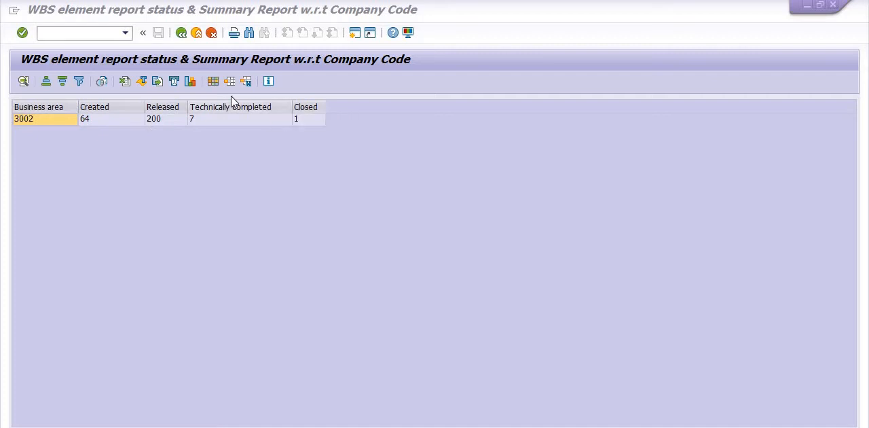
pyautogui.moveTo(208, 71)
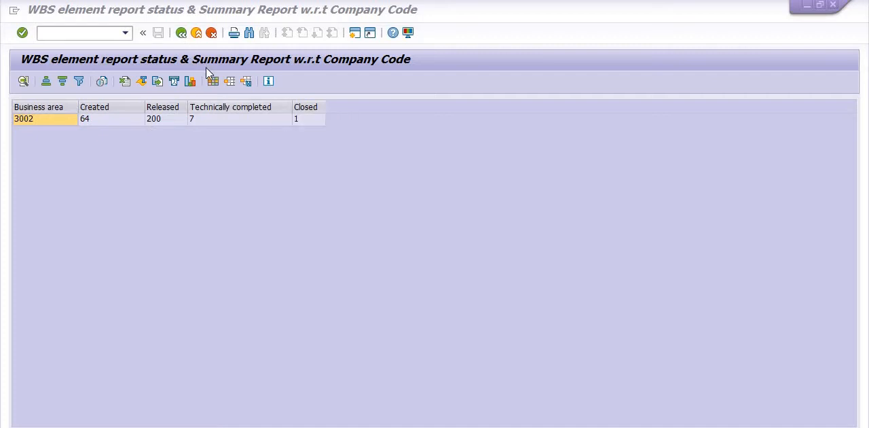
# - Go back from the summary output to the report selection criteria
pyautogui.click(213, 81)
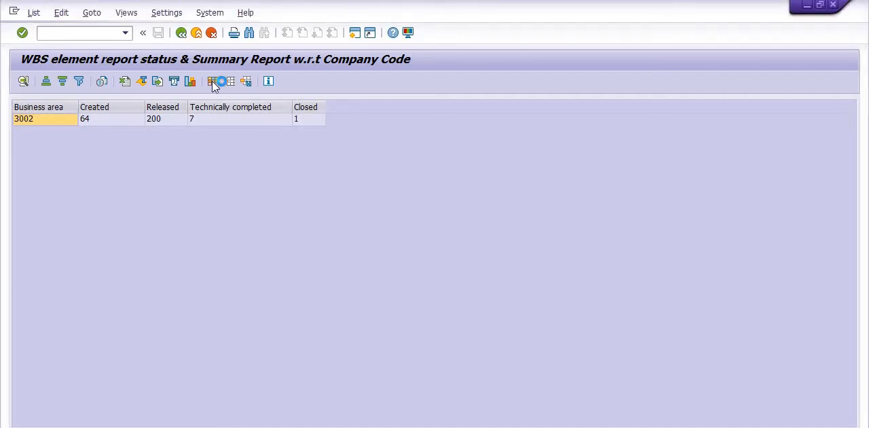
pyautogui.click(213, 81)
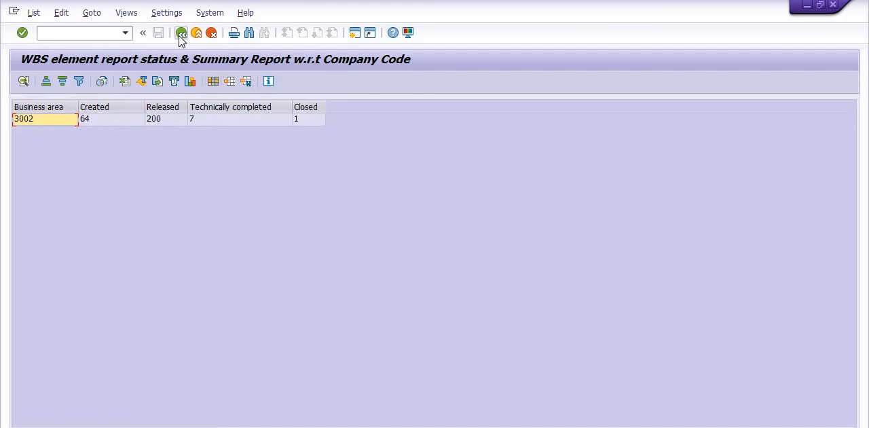
pyautogui.moveTo(157, 80)
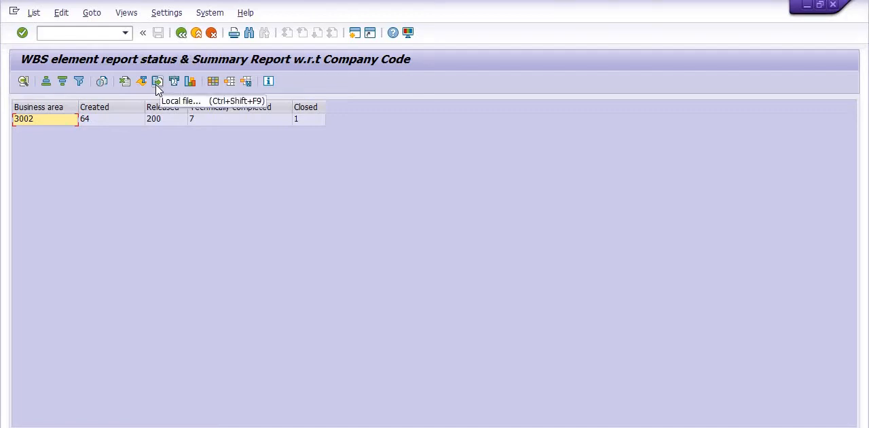
pyautogui.moveTo(157, 86)
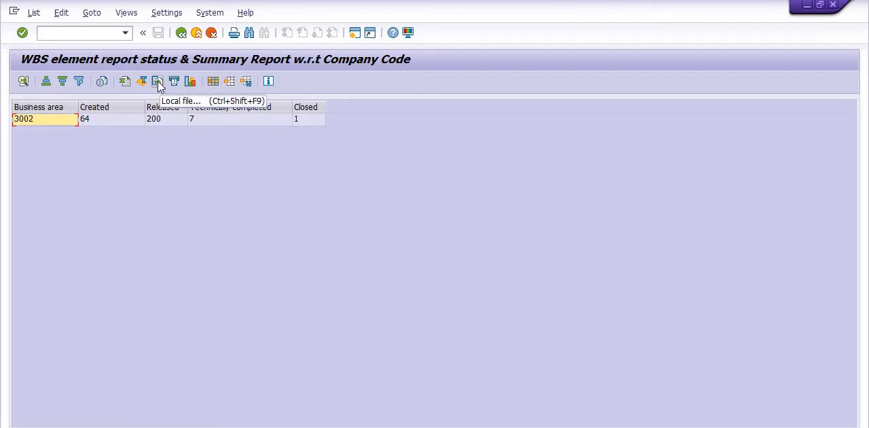
pyautogui.click(182, 33)
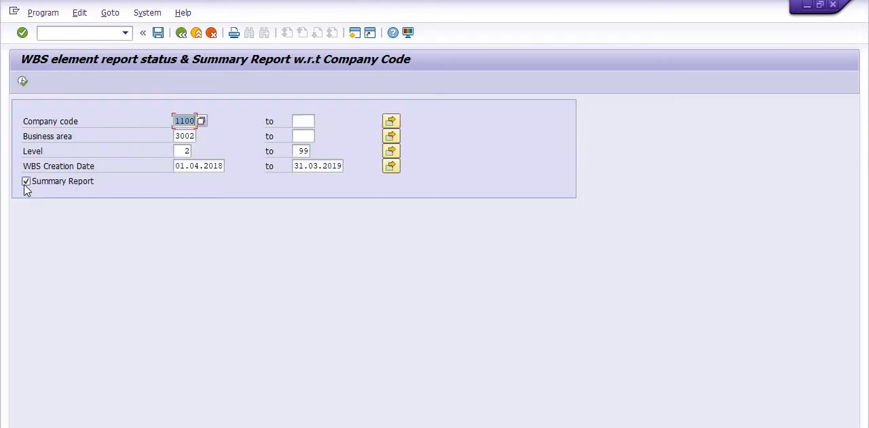
# - Clear the Summary Report option and execute the report as a detailed WBS element list
pyautogui.click(26, 180)
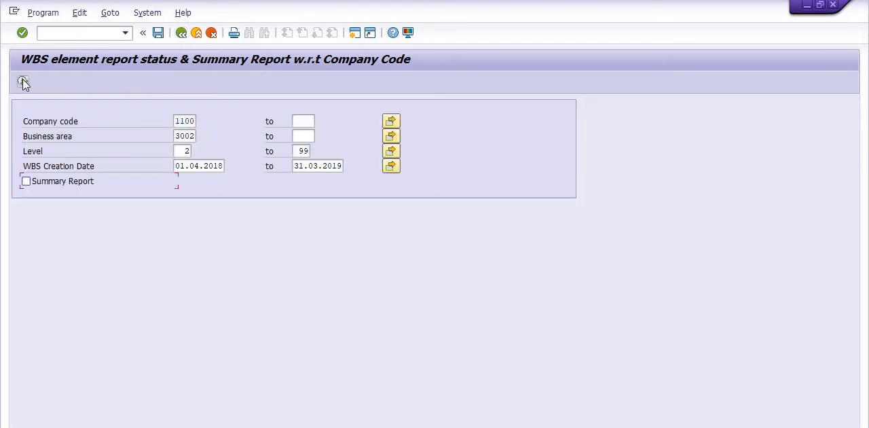
pyautogui.click(22, 82)
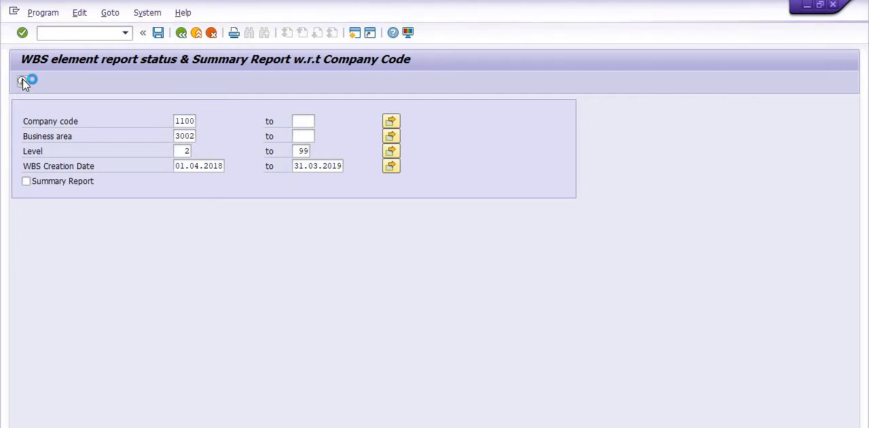
pyautogui.click(23, 82)
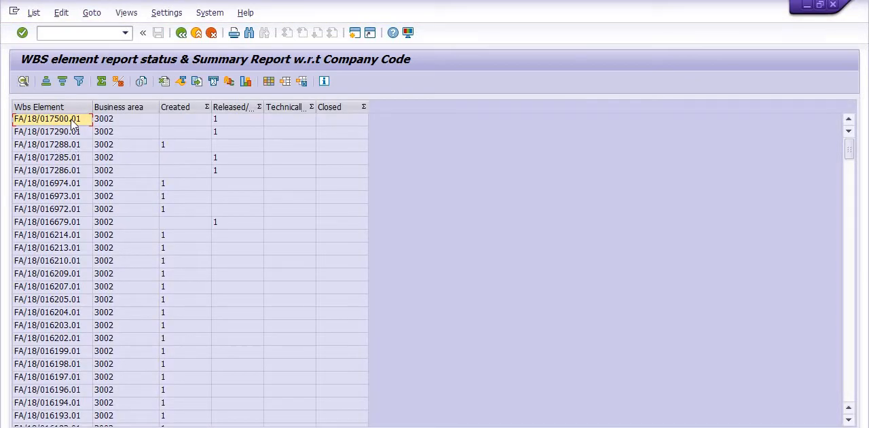
pyautogui.moveTo(83, 303)
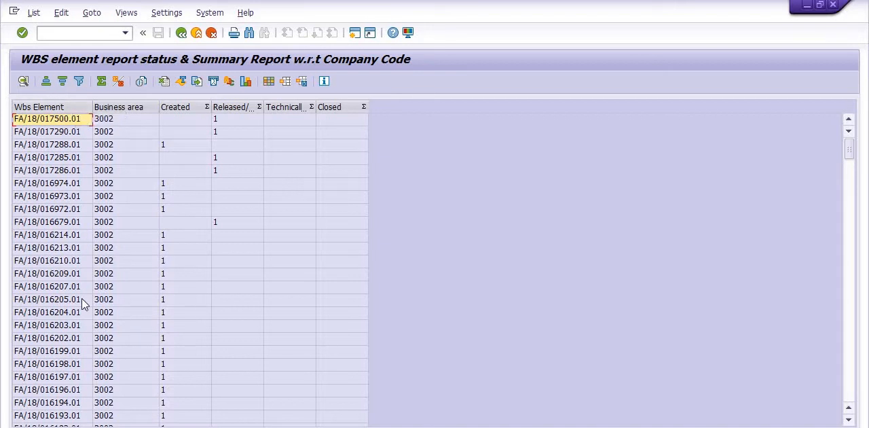
pyautogui.moveTo(170, 233)
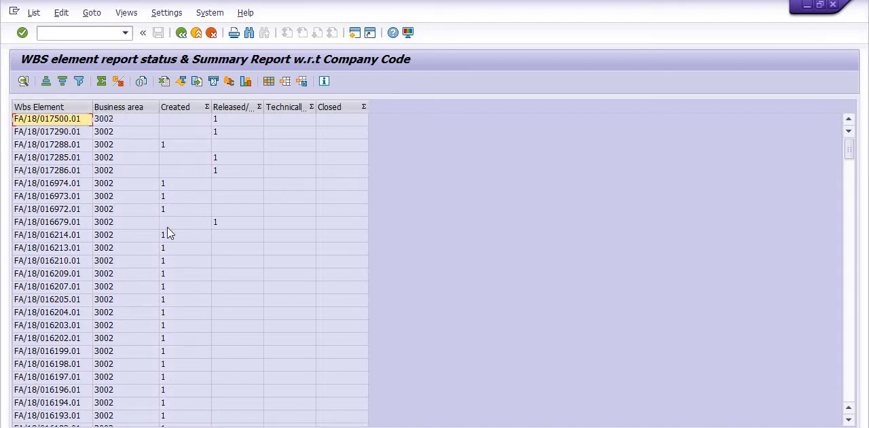
pyautogui.moveTo(207, 216)
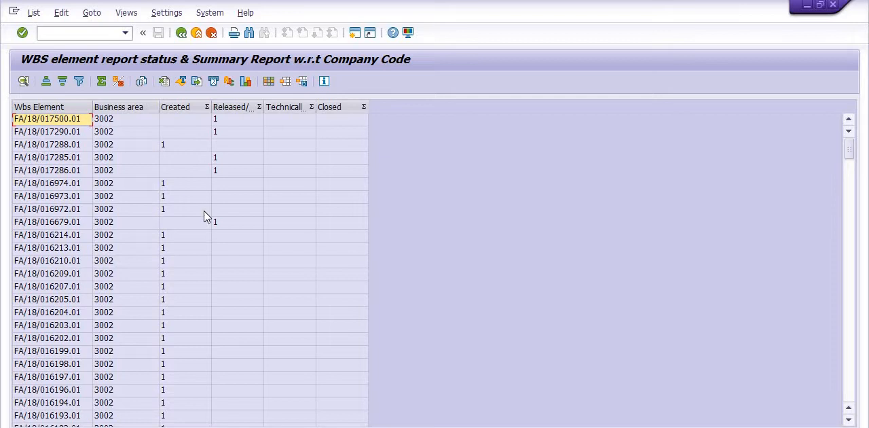
pyautogui.moveTo(296, 124)
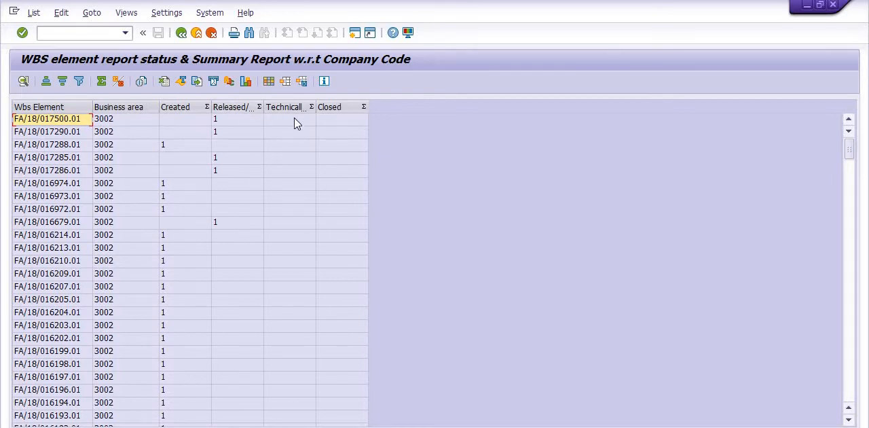
pyautogui.moveTo(379, 300)
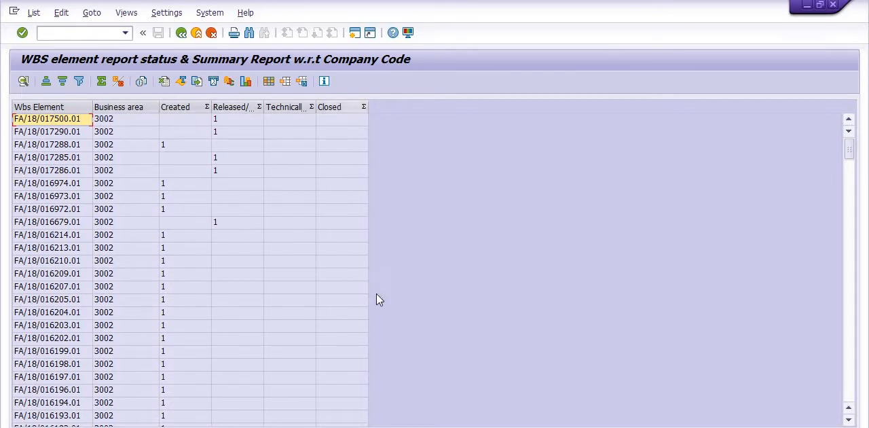
pyautogui.moveTo(385, 307)
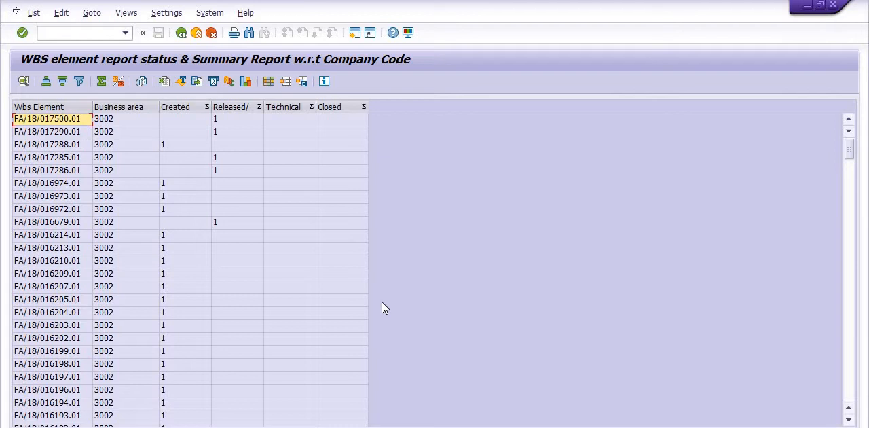
pyautogui.moveTo(246, 125)
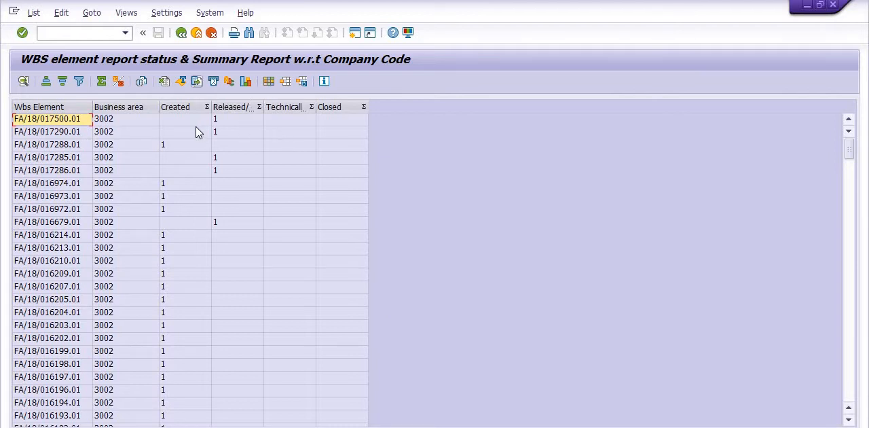
pyautogui.moveTo(175, 107)
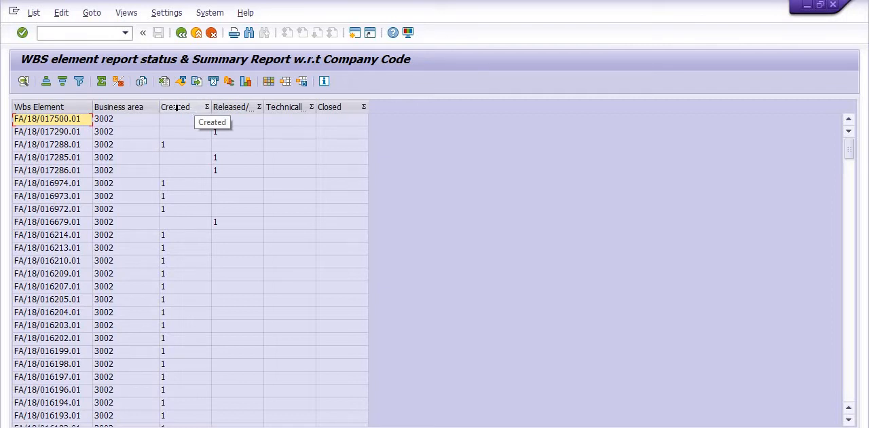
pyautogui.moveTo(343, 106)
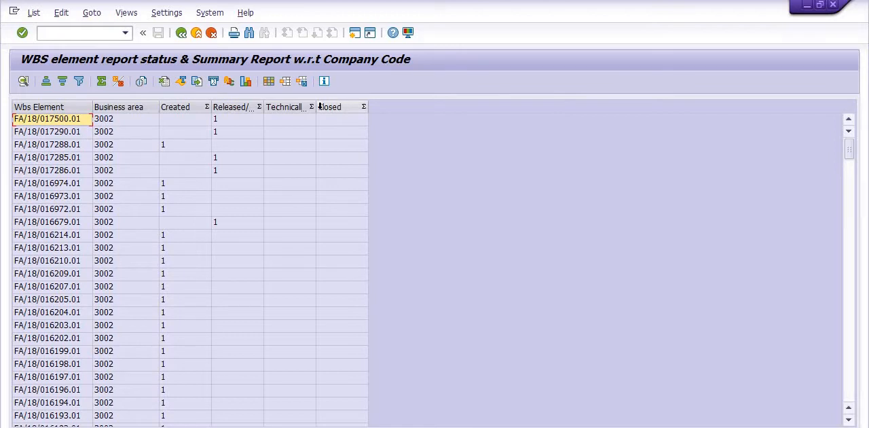
pyautogui.moveTo(175, 107)
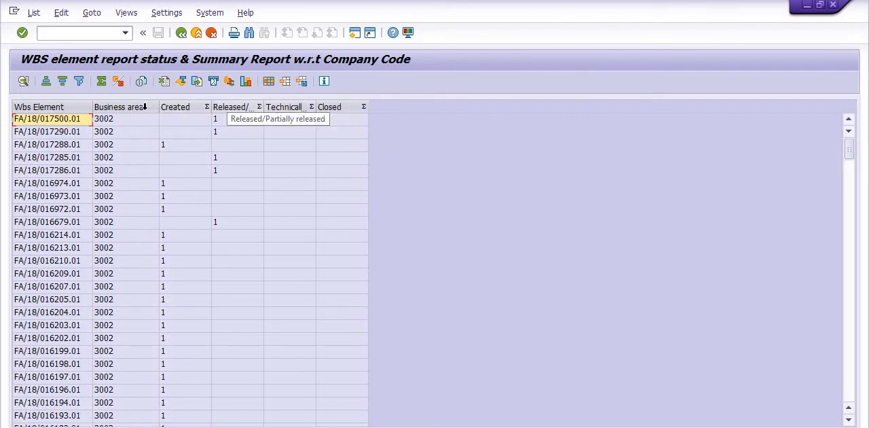
pyautogui.moveTo(176, 107)
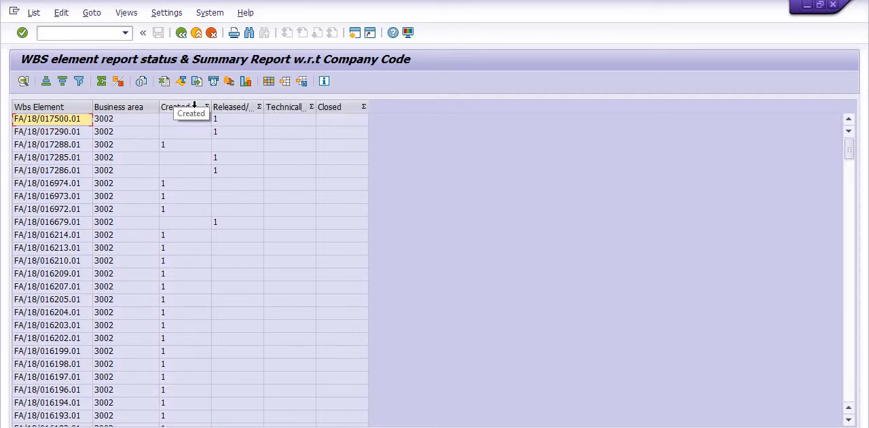
pyautogui.moveTo(284, 107)
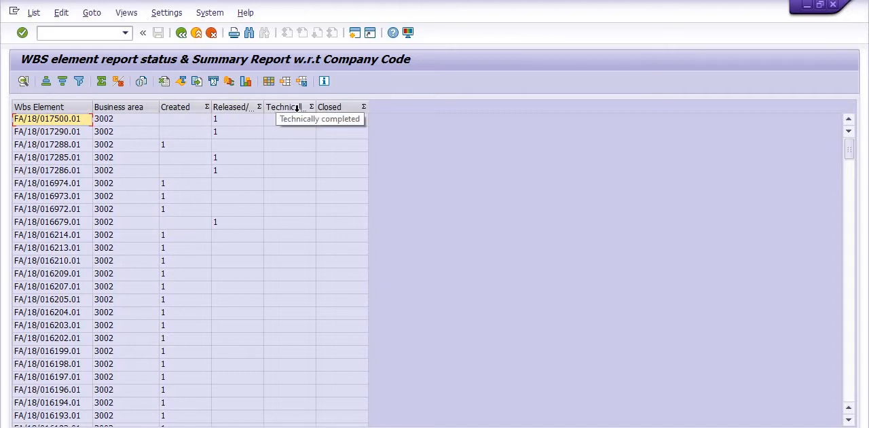
pyautogui.moveTo(214, 180)
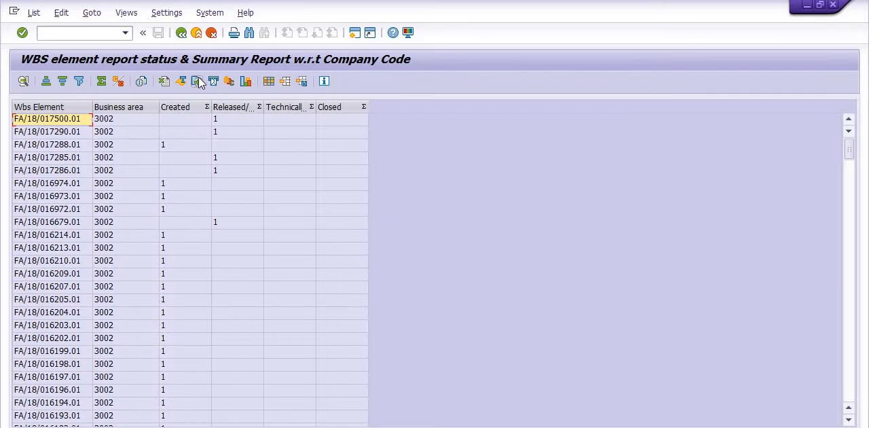
pyautogui.moveTo(198, 80)
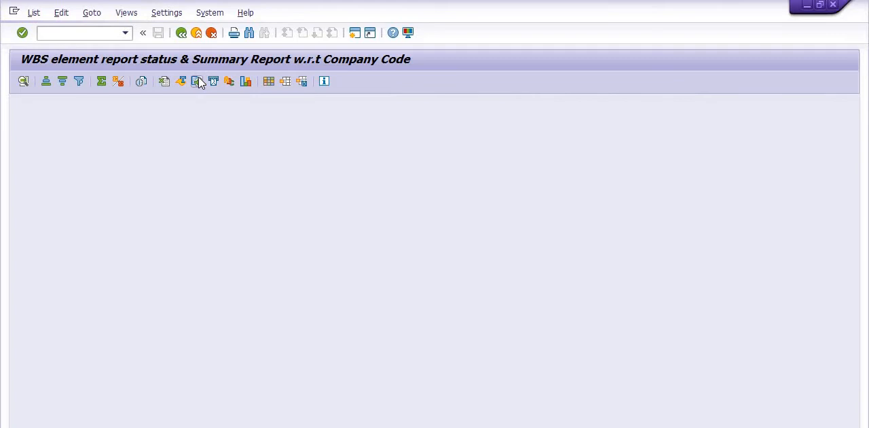
# - Choose Spreadsheet as the local file save format for the list
pyautogui.click(197, 81)
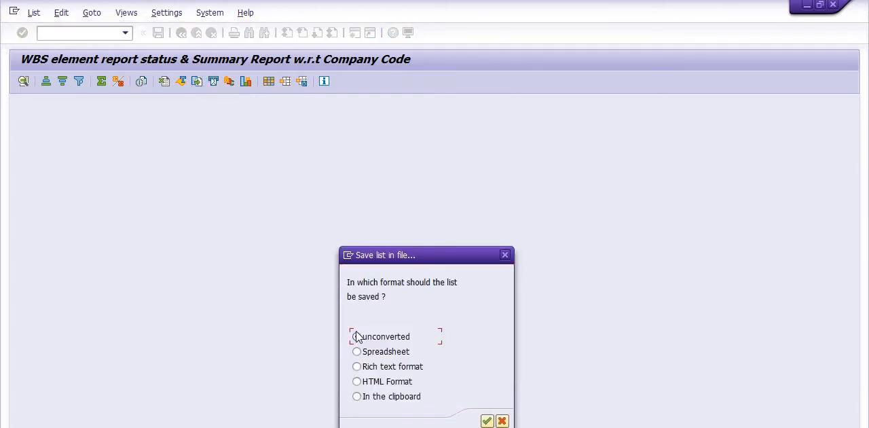
pyautogui.click(357, 351)
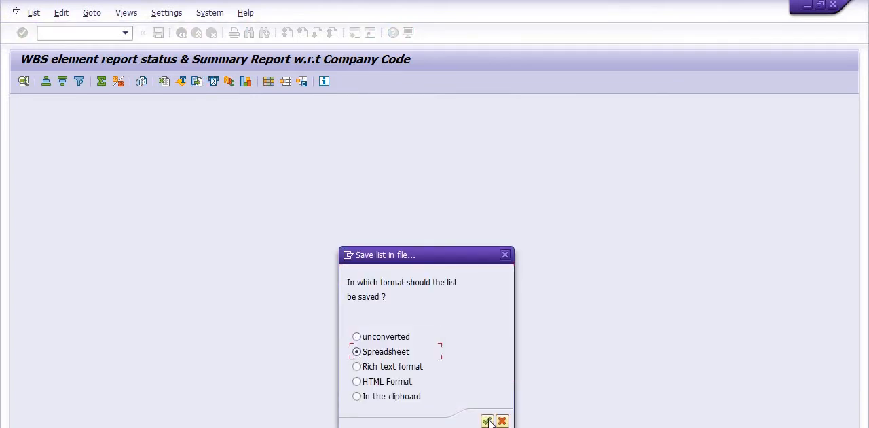
pyautogui.click(488, 421)
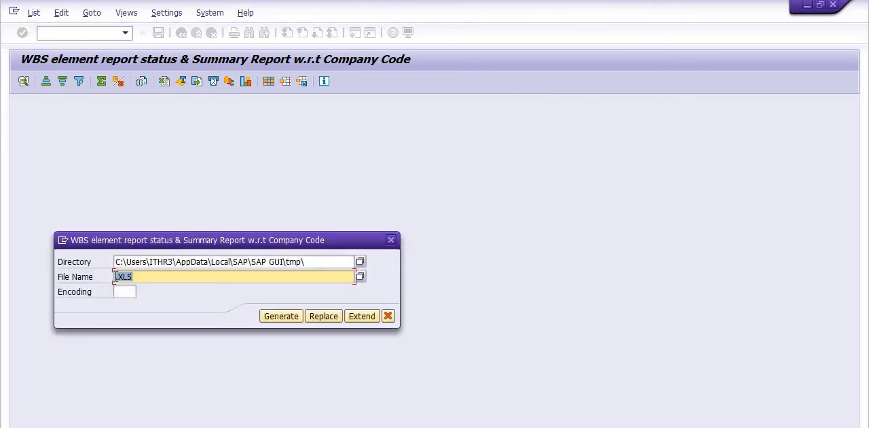
# - Save the list as 'wbs statys 3k2.XLS' in the SAP GUI temp directory
pyautogui.write('wbl')
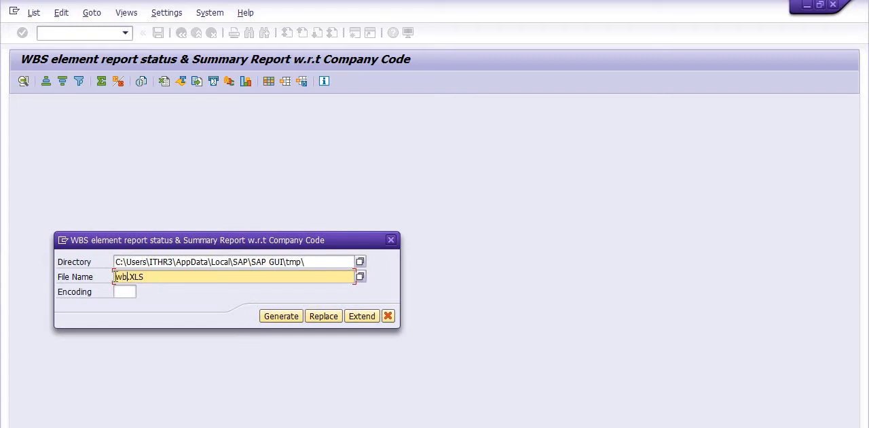
pyautogui.write('wbs statys 3k2')
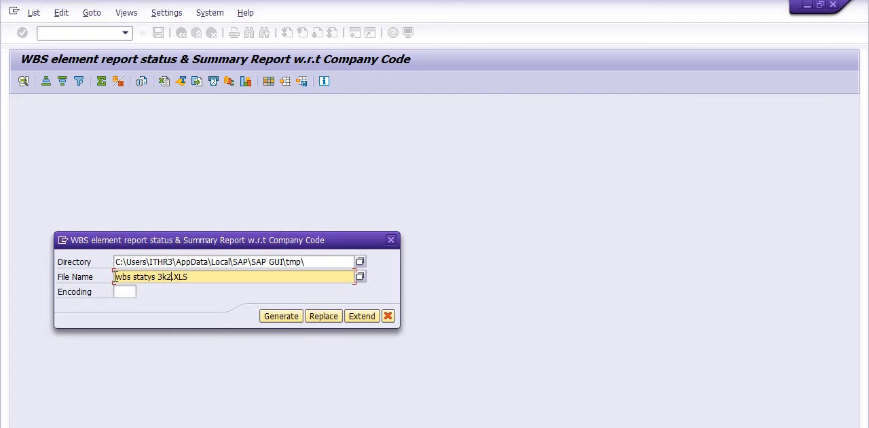
pyautogui.click(281, 316)
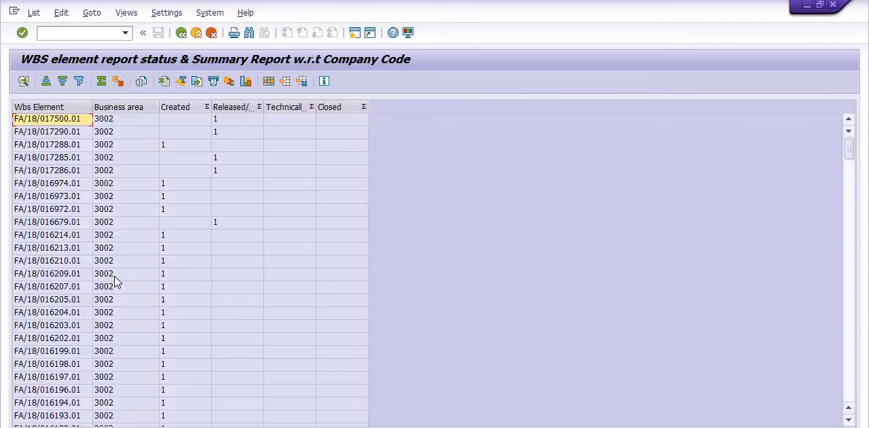
pyautogui.moveTo(131, 154)
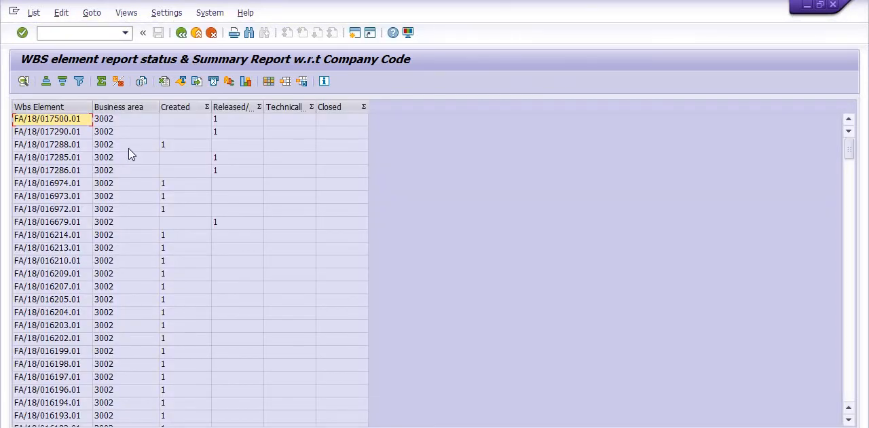
pyautogui.moveTo(182, 33)
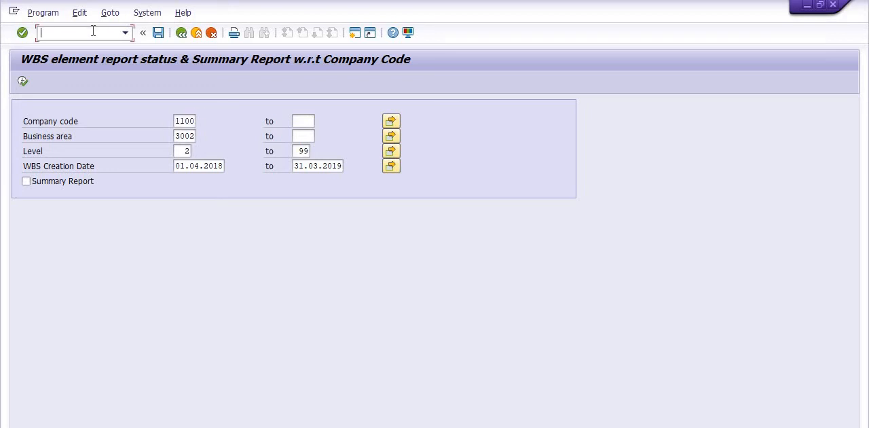
# - Set the lower Level value to 1 so the report covers level 1 only
pyautogui.write('zps_systemstatus')
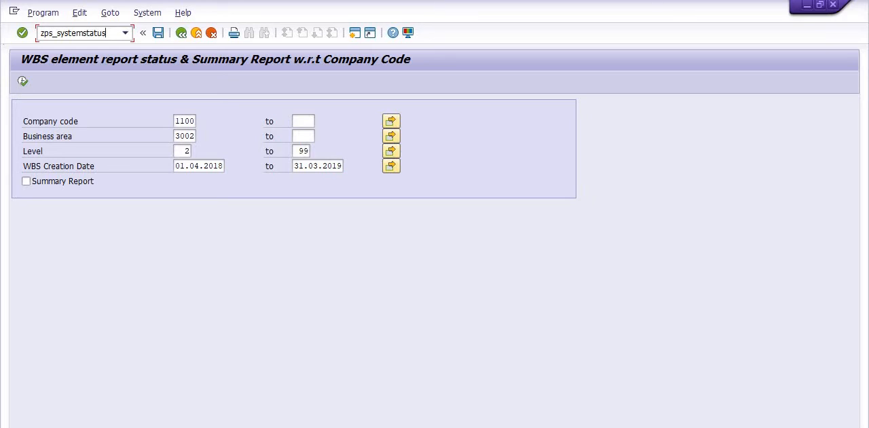
pyautogui.click(78, 33)
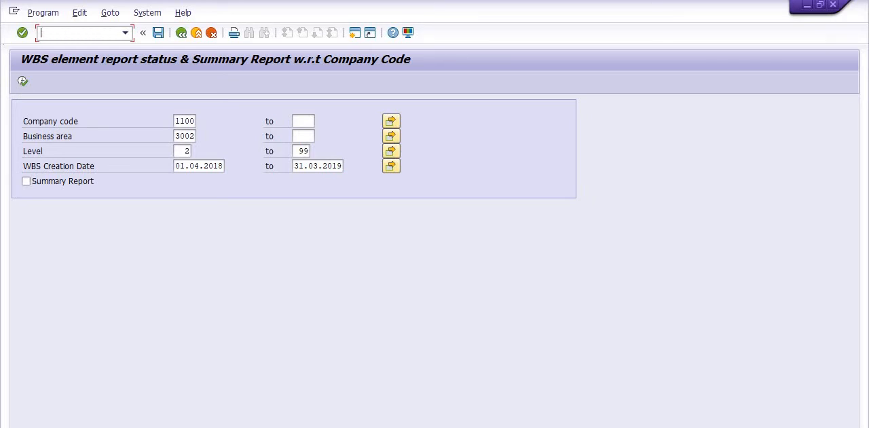
pyautogui.click(182, 150)
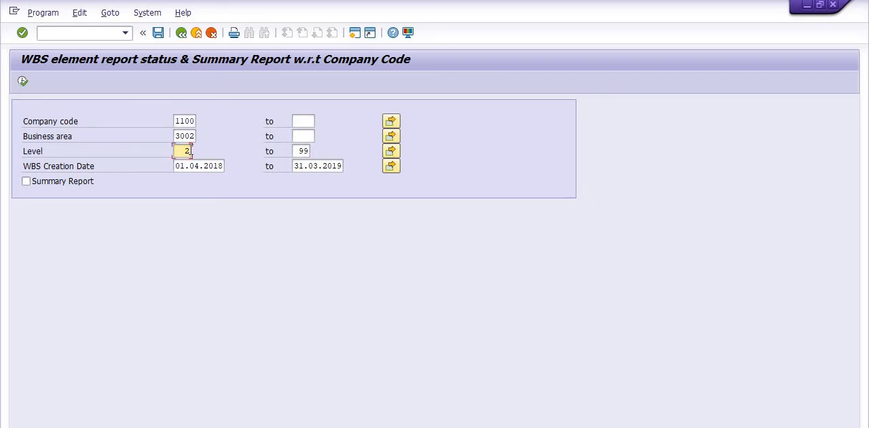
pyautogui.write('1')
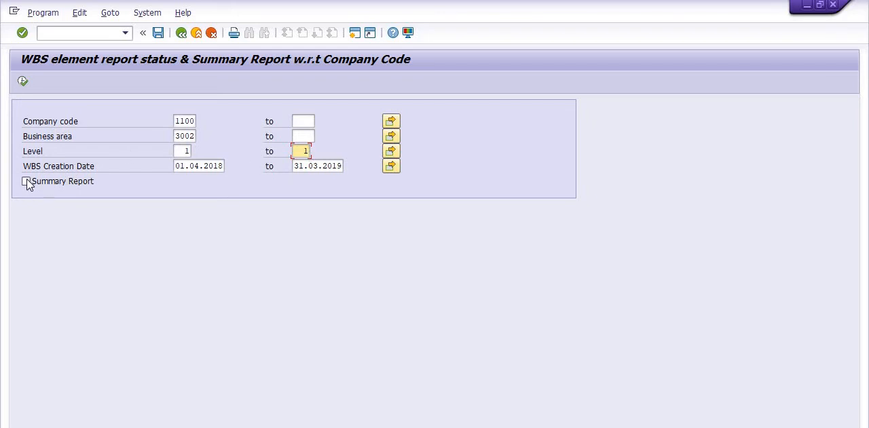
# - Tick Summary Report and execute the level 1 summary run
pyautogui.click(26, 181)
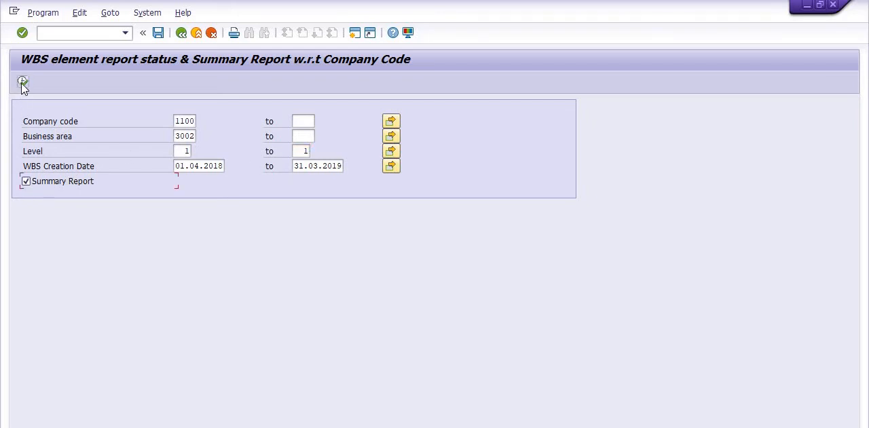
pyautogui.click(23, 82)
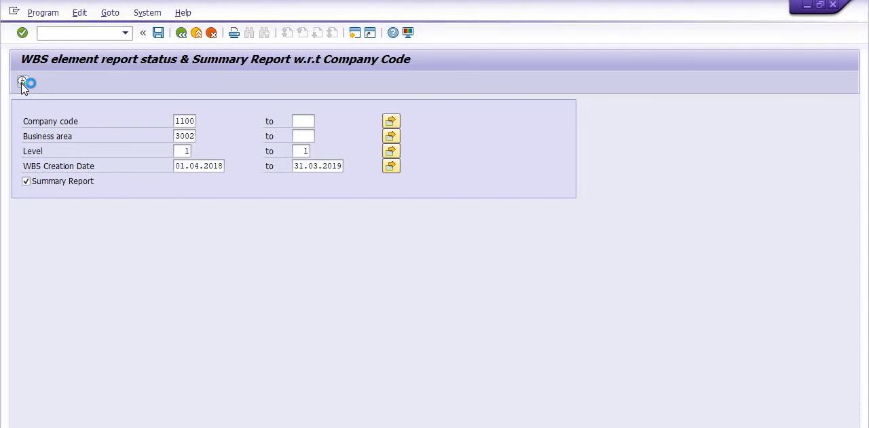
pyautogui.click(22, 83)
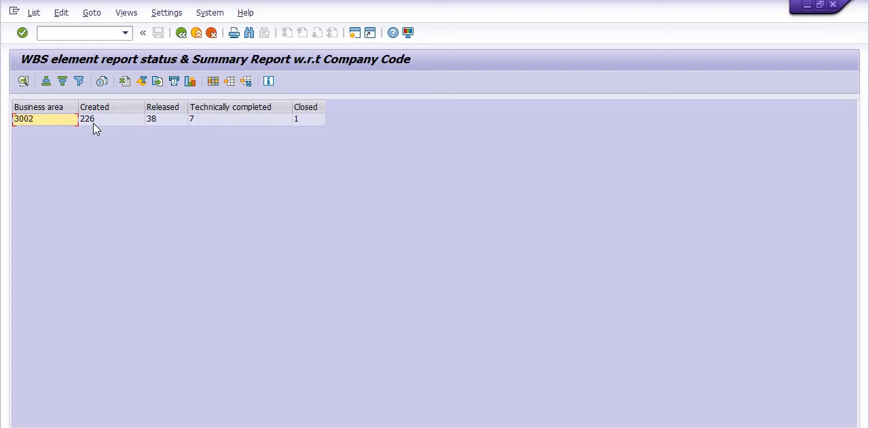
pyautogui.moveTo(93, 129)
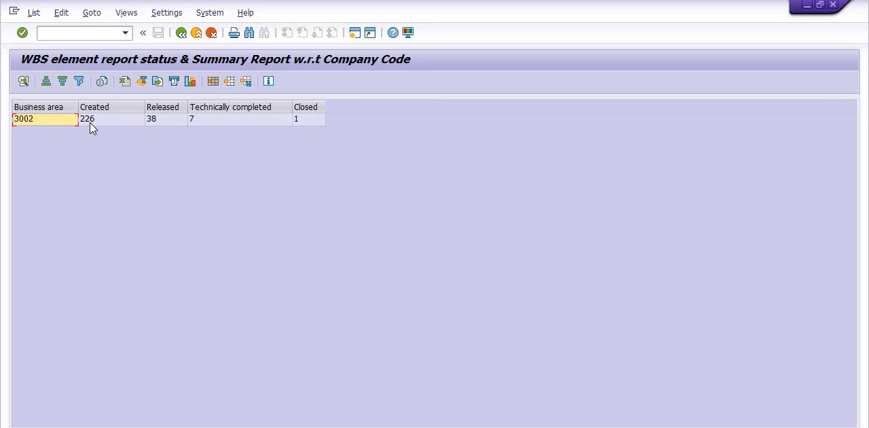
pyautogui.moveTo(210, 131)
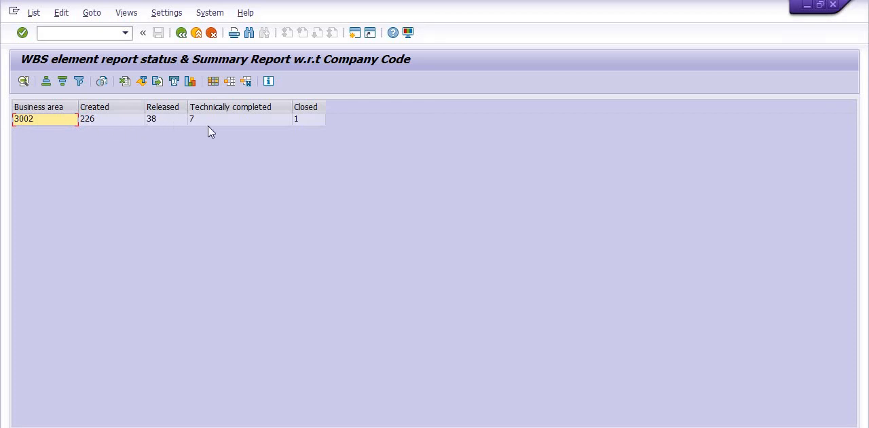
pyautogui.moveTo(93, 131)
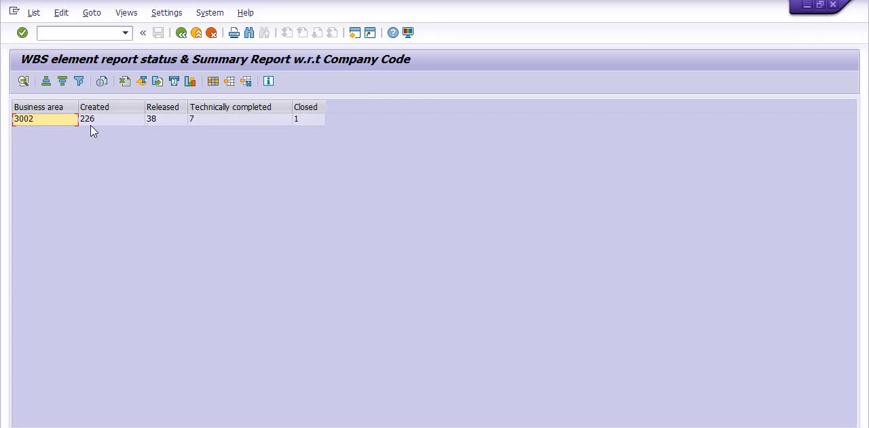
pyautogui.moveTo(100, 136)
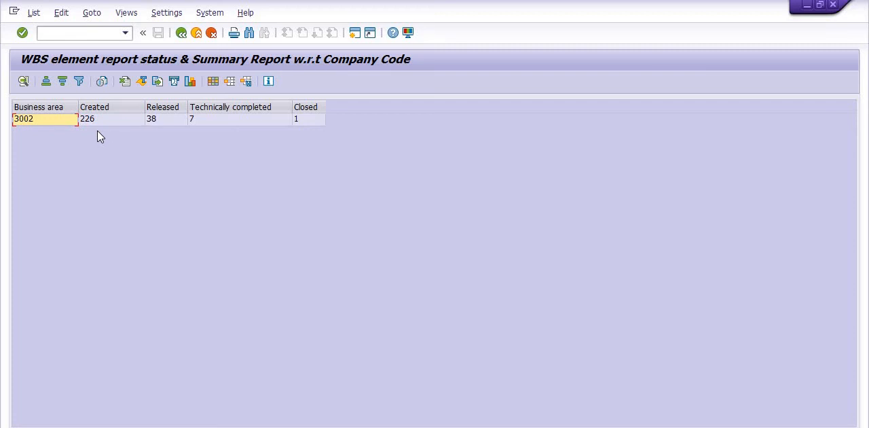
pyautogui.moveTo(110, 131)
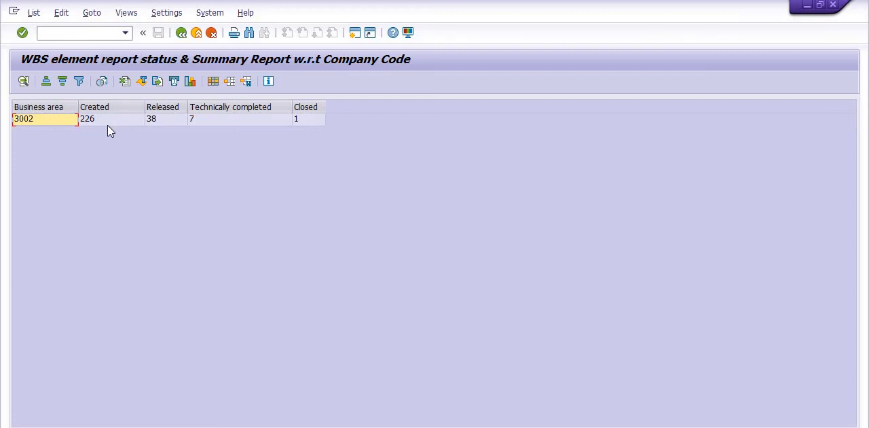
pyautogui.moveTo(98, 126)
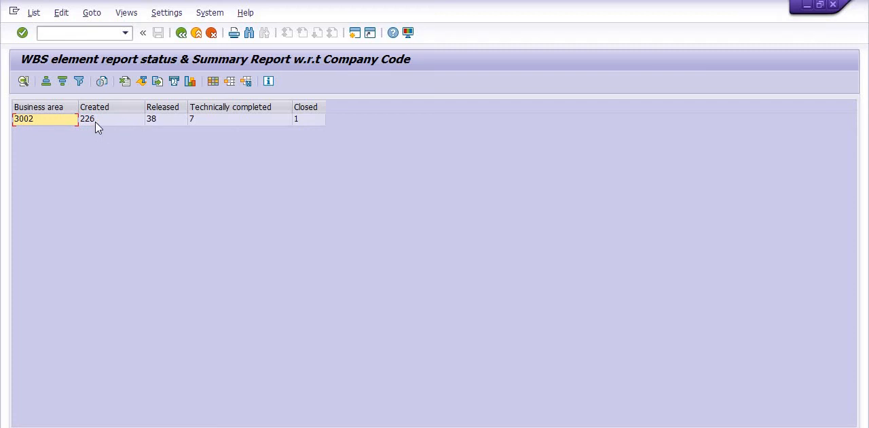
pyautogui.moveTo(150, 126)
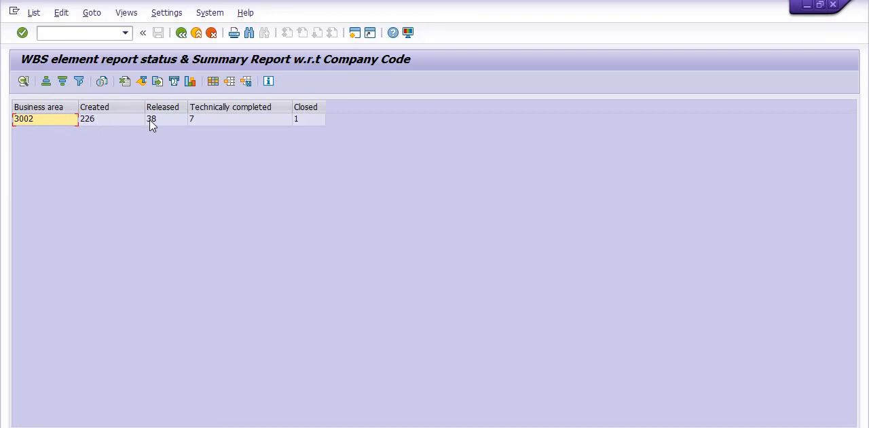
pyautogui.moveTo(156, 125)
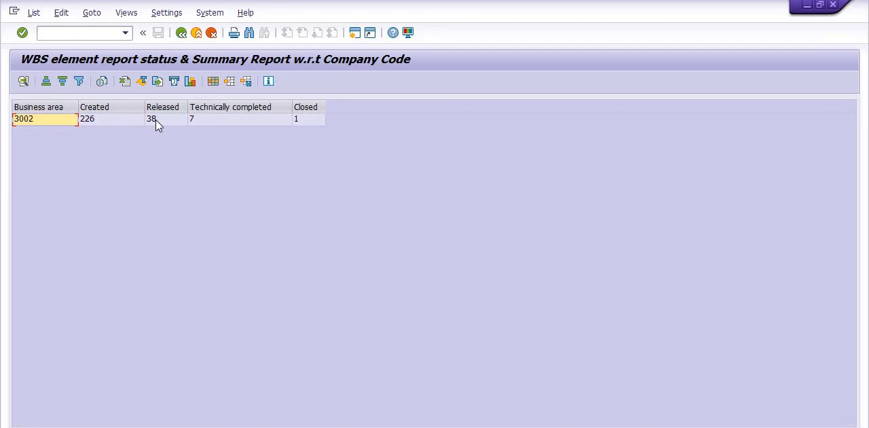
pyautogui.moveTo(192, 126)
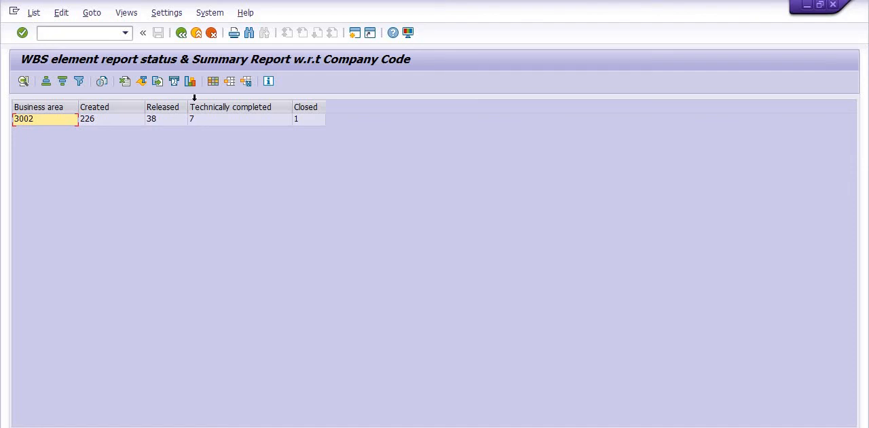
# - Return from the level 1 summary totals to the report selection criteria
pyautogui.click(181, 33)
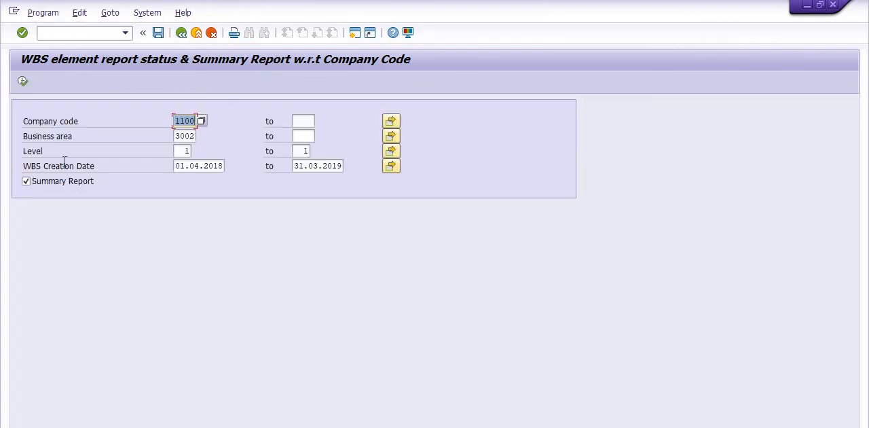
# - Clear the Summary Report option and execute the level 1 report as a detailed list
pyautogui.click(26, 181)
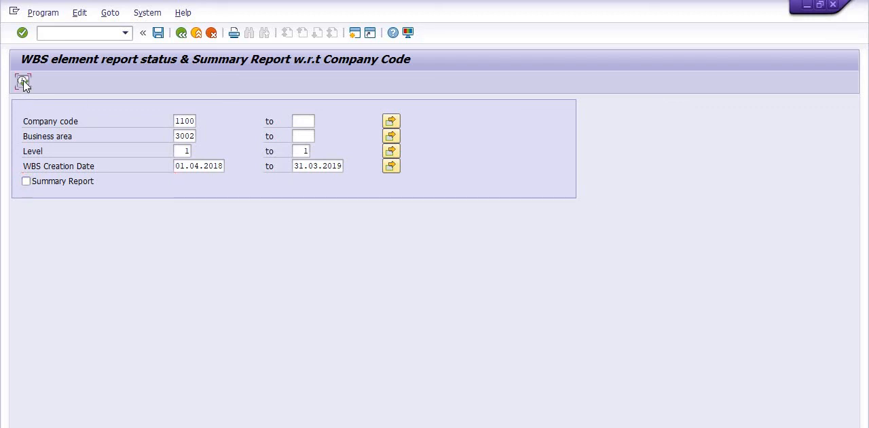
pyautogui.click(22, 82)
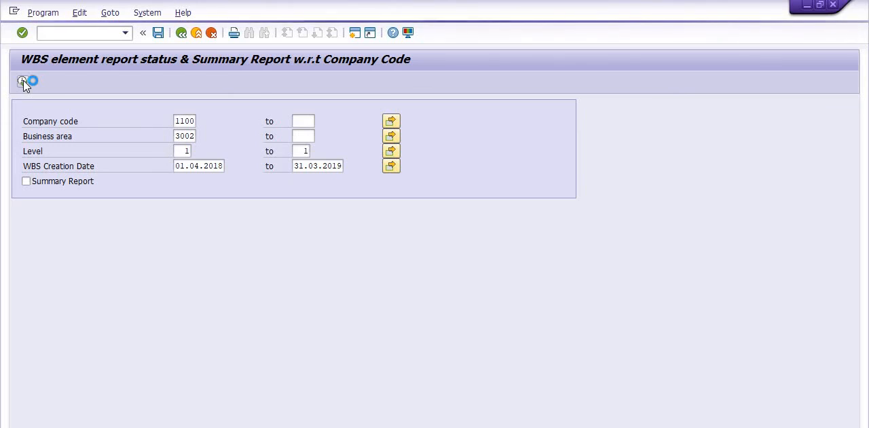
pyautogui.click(22, 81)
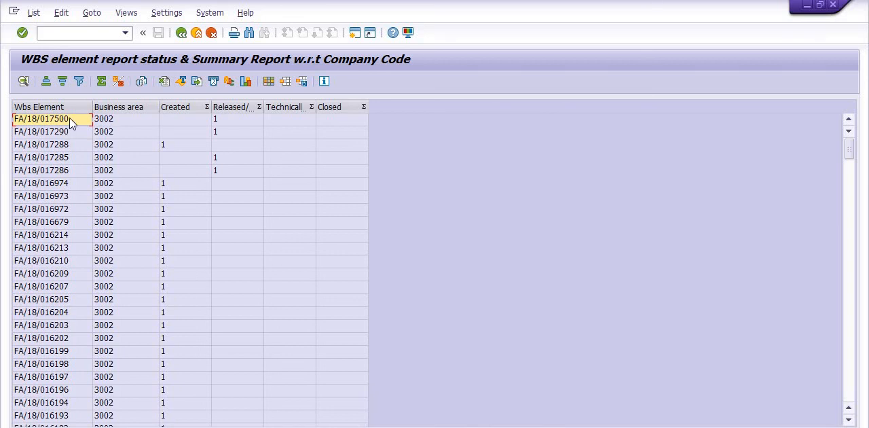
pyautogui.moveTo(82, 182)
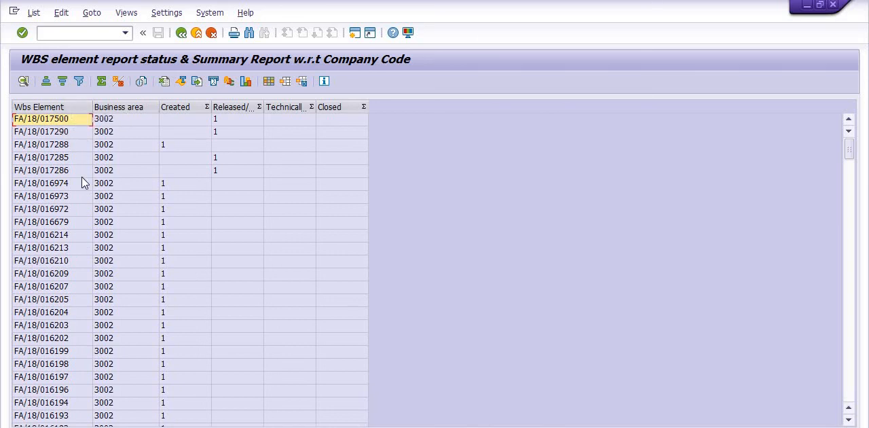
pyautogui.moveTo(74, 119)
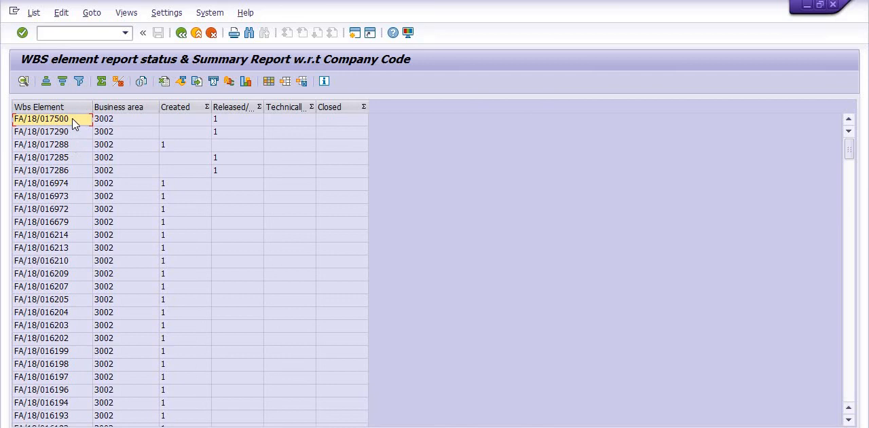
pyautogui.moveTo(104, 288)
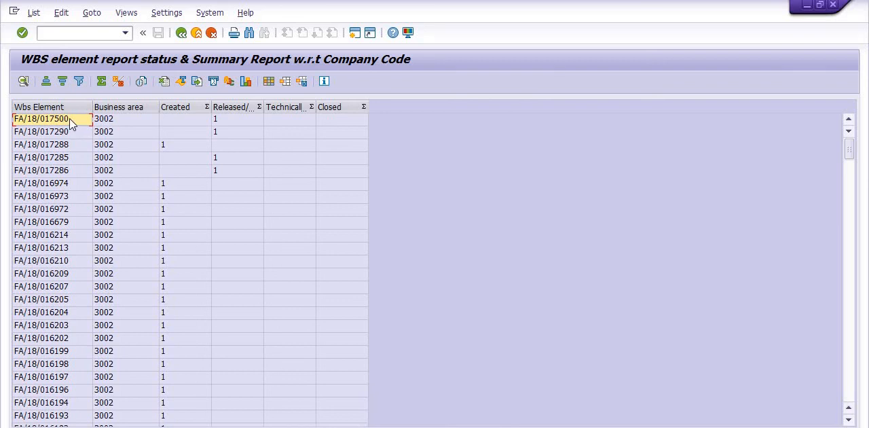
pyautogui.moveTo(80, 160)
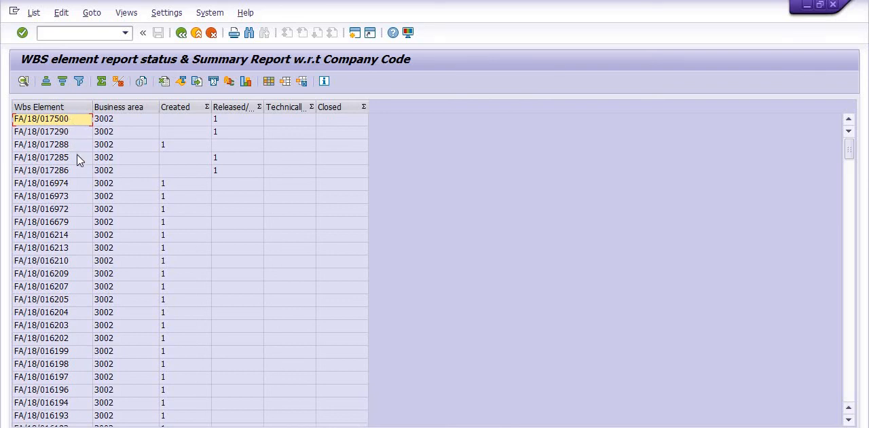
pyautogui.moveTo(44, 168)
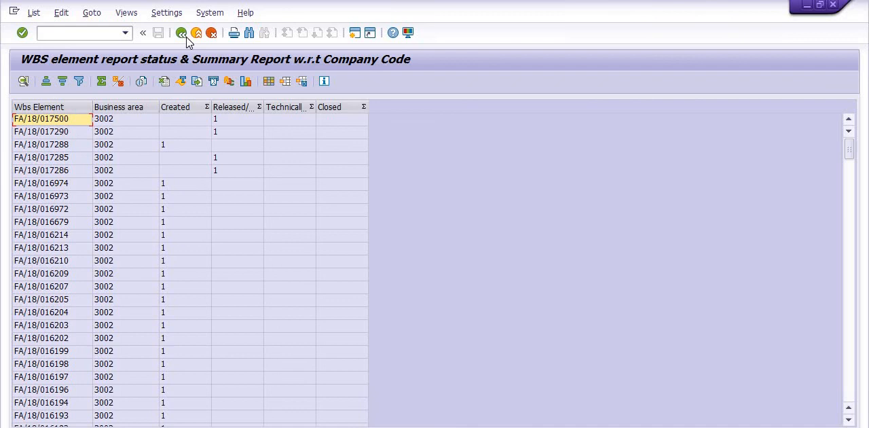
# - Go back from the detailed level 1 list to the selection screen
pyautogui.click(182, 33)
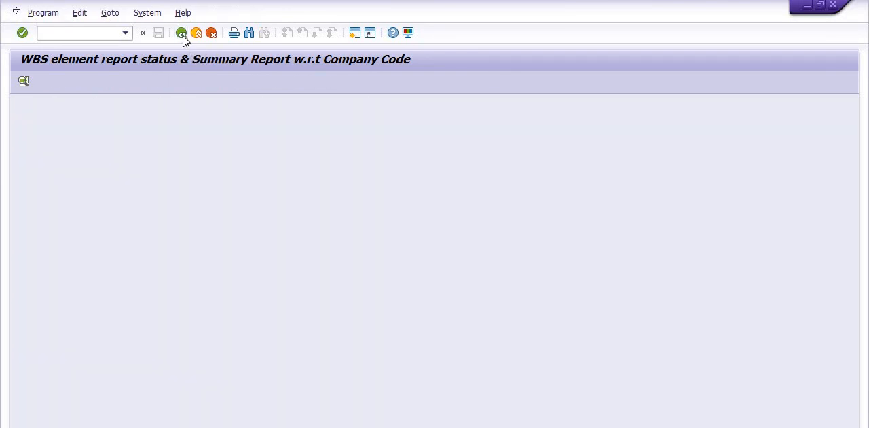
pyautogui.click(181, 32)
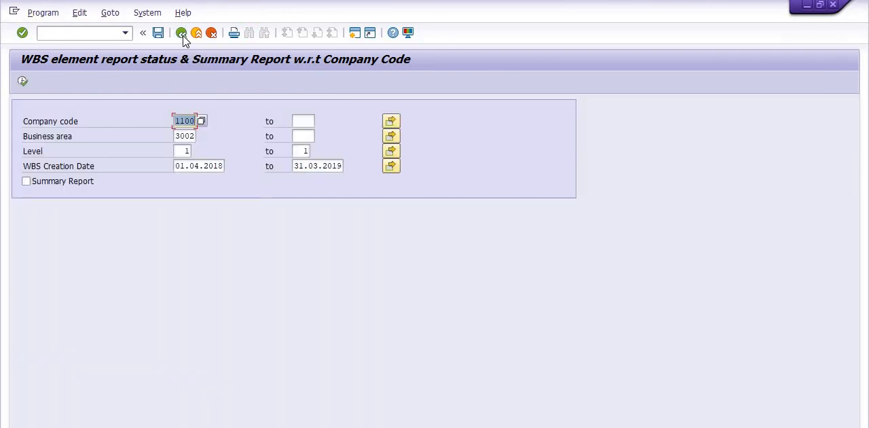